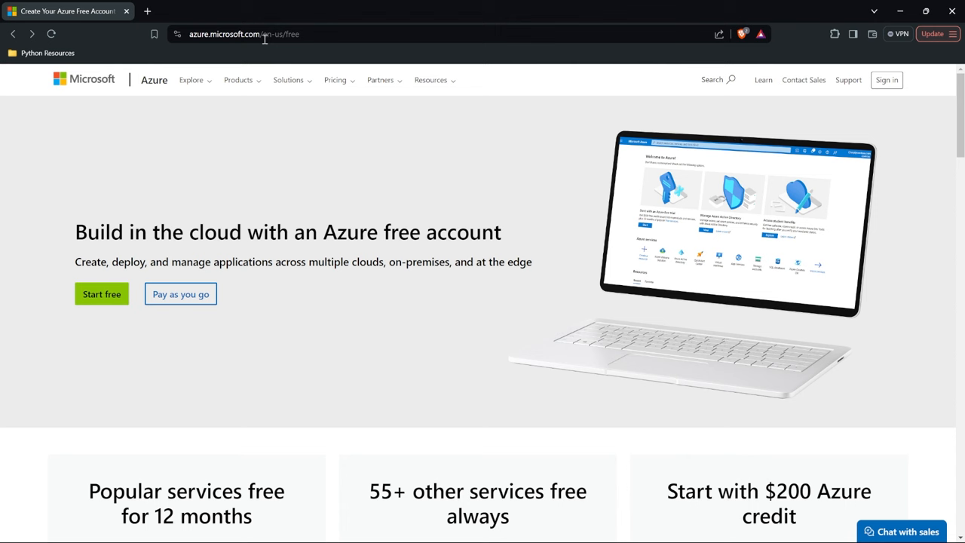
# Scroll through the Azure free account landing page
pyautogui.doubleClick(269, 34)
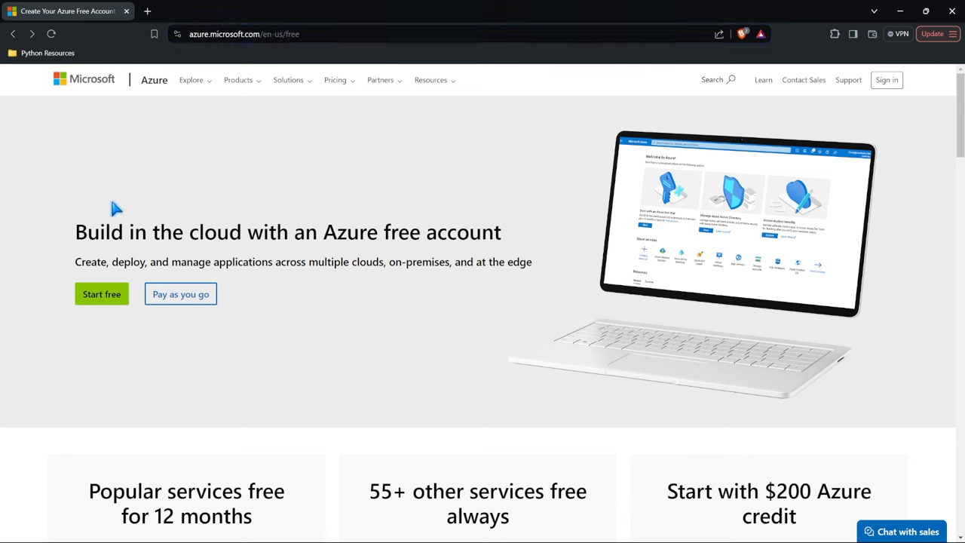
pyautogui.moveTo(41, 267)
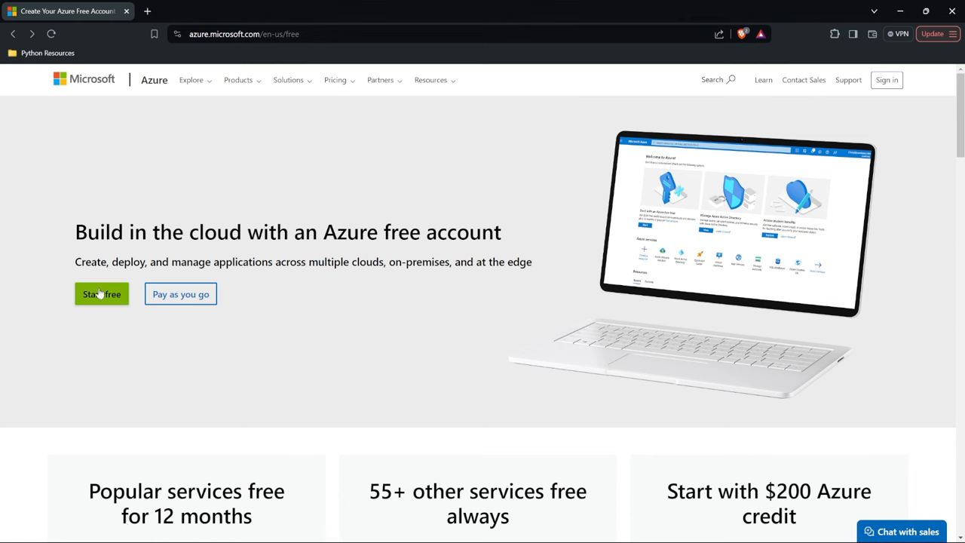
pyautogui.scroll(-3)
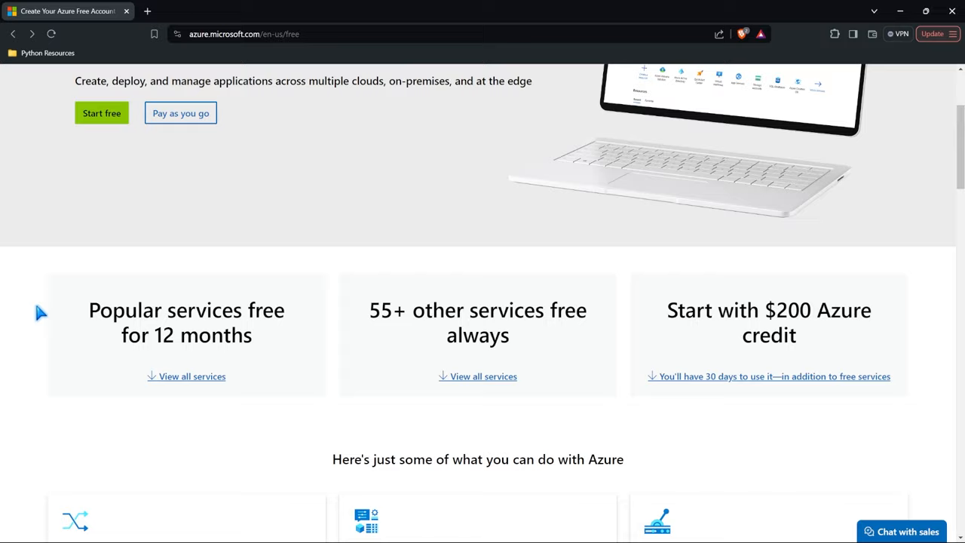
pyautogui.scroll(-3)
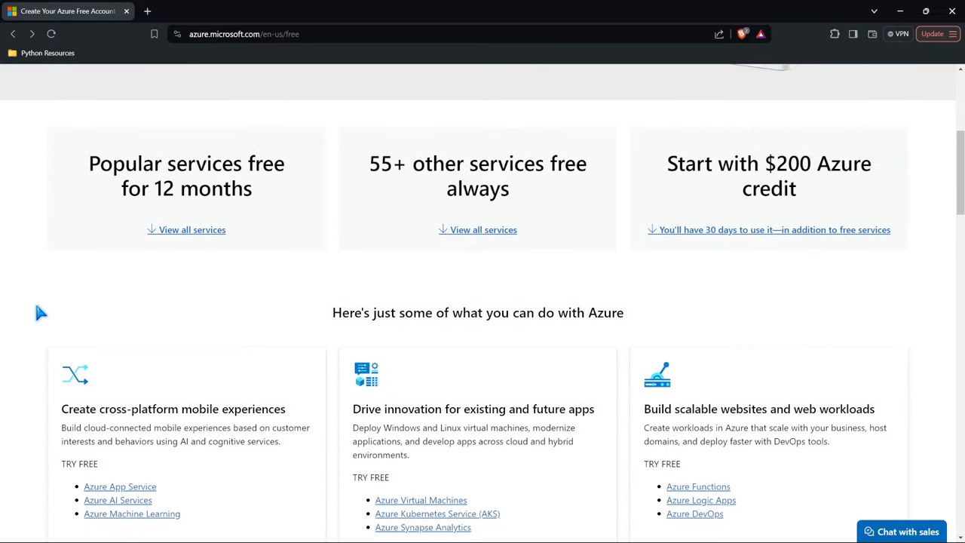
pyautogui.scroll(-3)
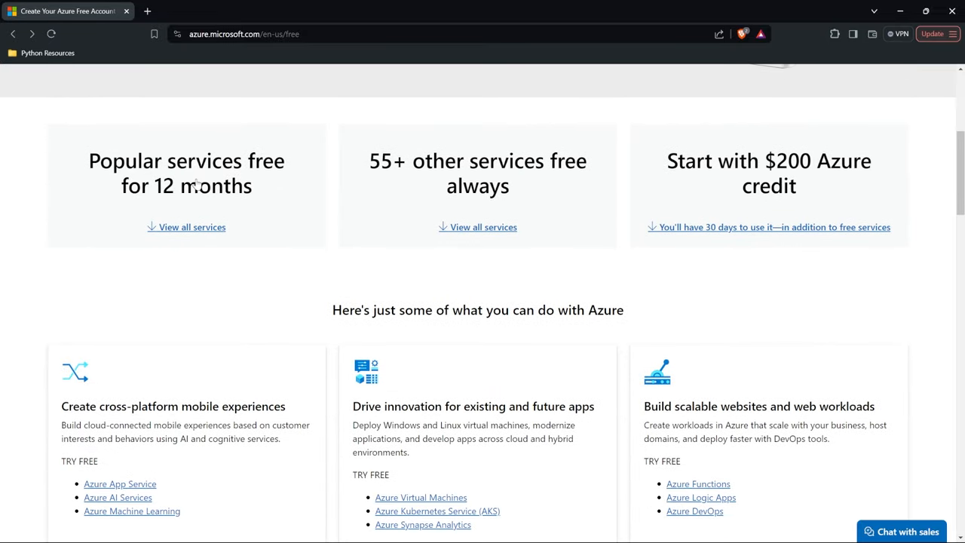
pyautogui.moveTo(236, 187)
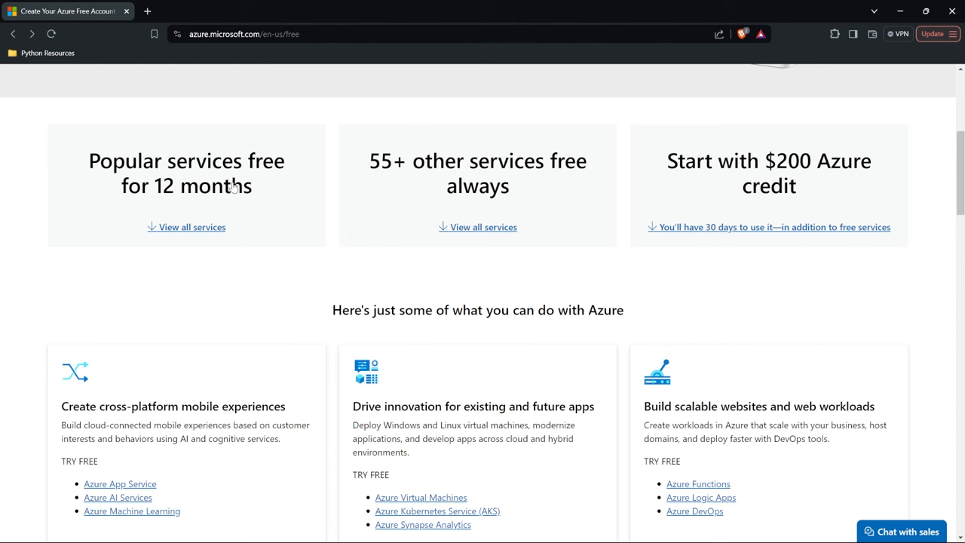
pyautogui.moveTo(409, 181)
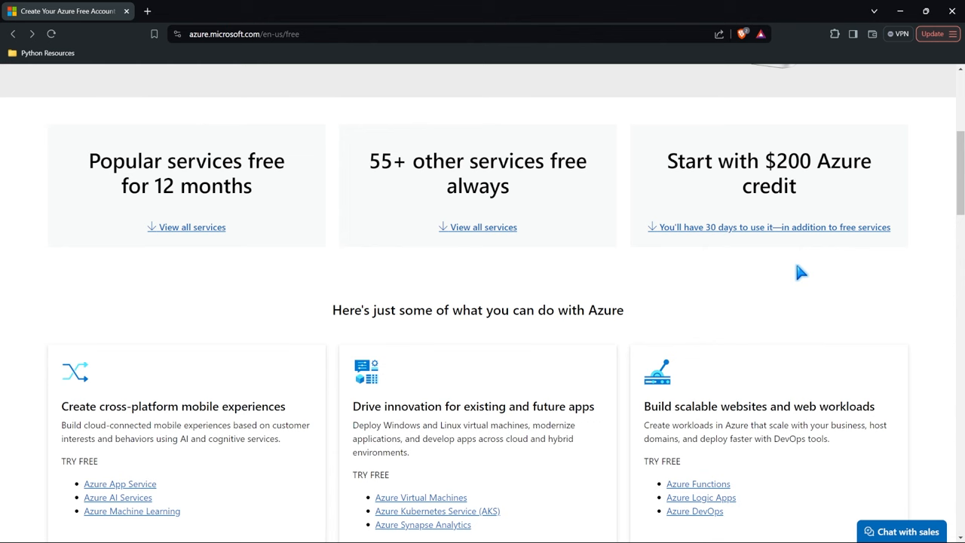
pyautogui.moveTo(776, 283)
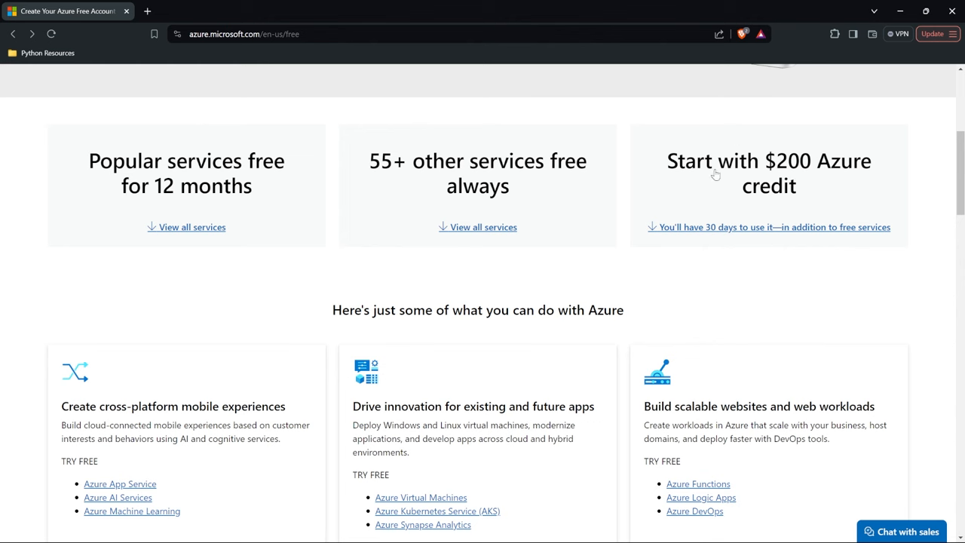
pyautogui.moveTo(775, 258)
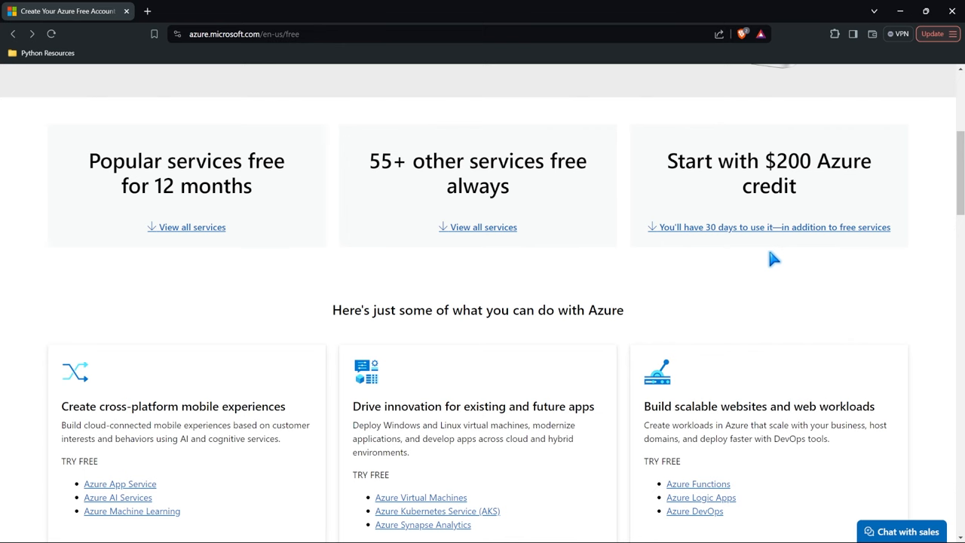
pyautogui.scroll(-3)
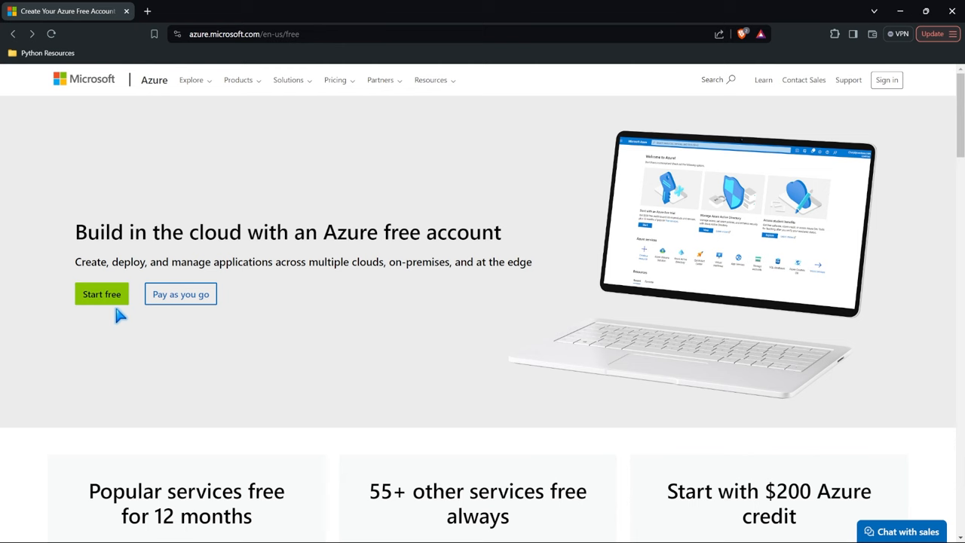
# Start the free signup and choose to use another Microsoft account
pyautogui.click(102, 293)
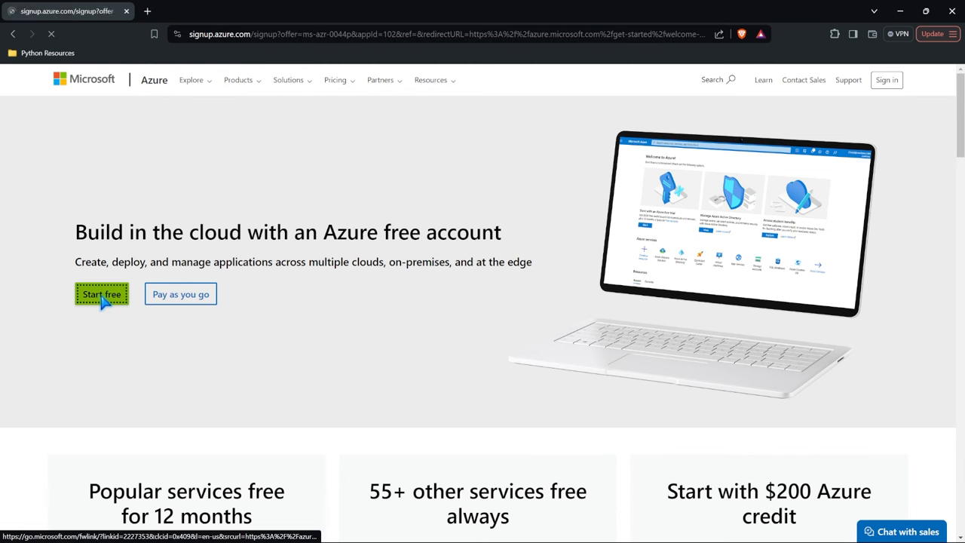
pyautogui.click(101, 294)
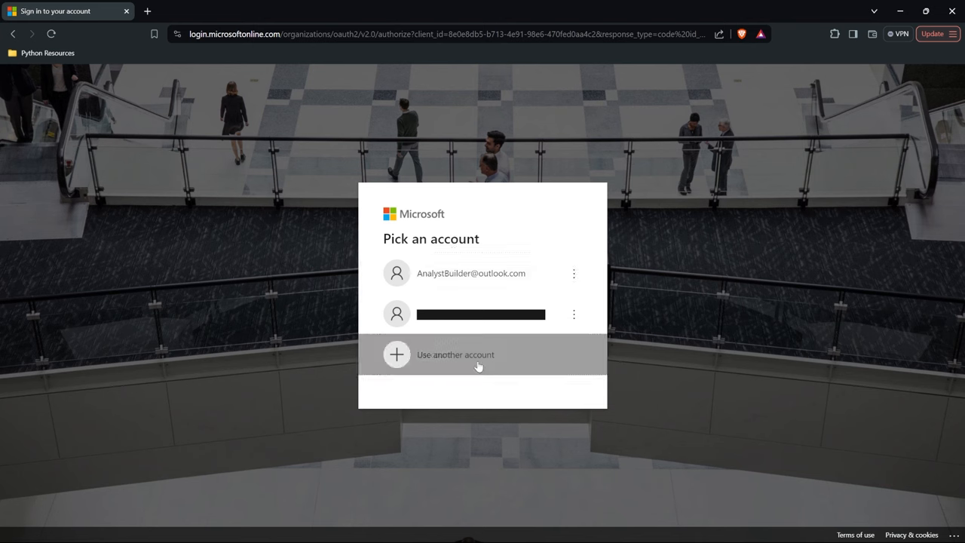
pyautogui.click(455, 354)
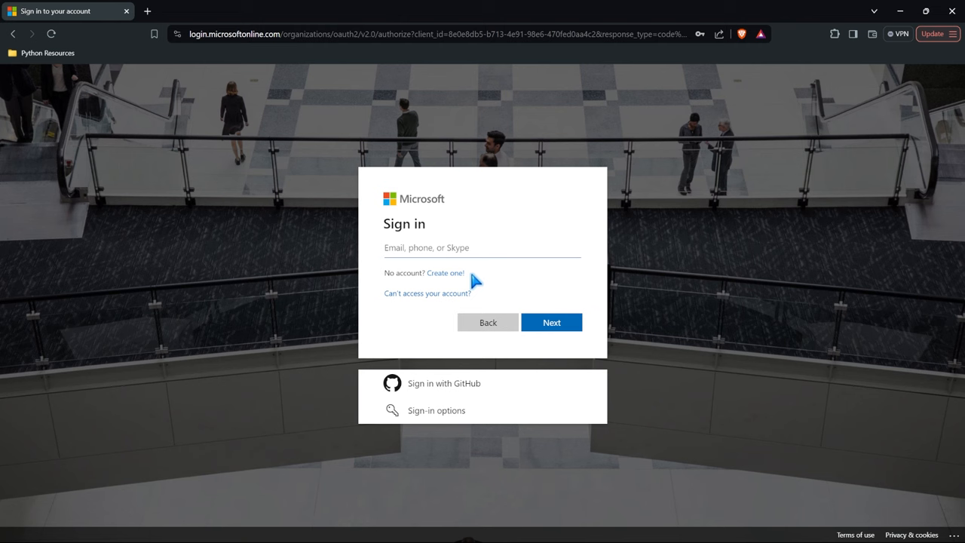
pyautogui.moveTo(446, 273)
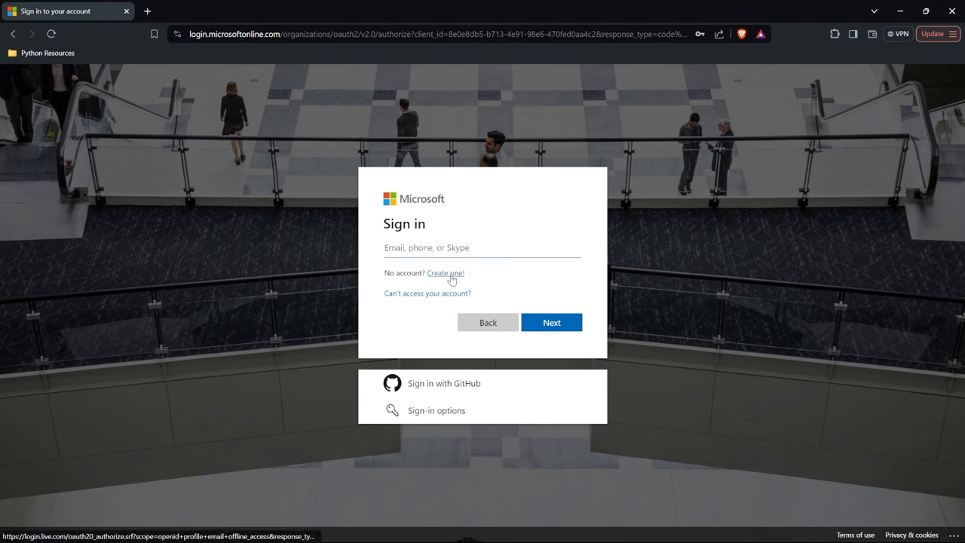
pyautogui.click(445, 272)
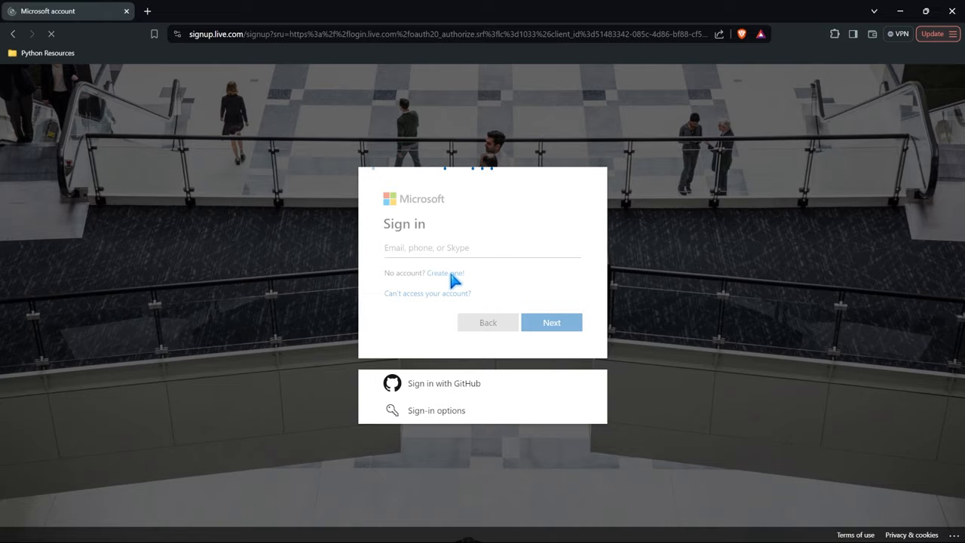
pyautogui.click(445, 273)
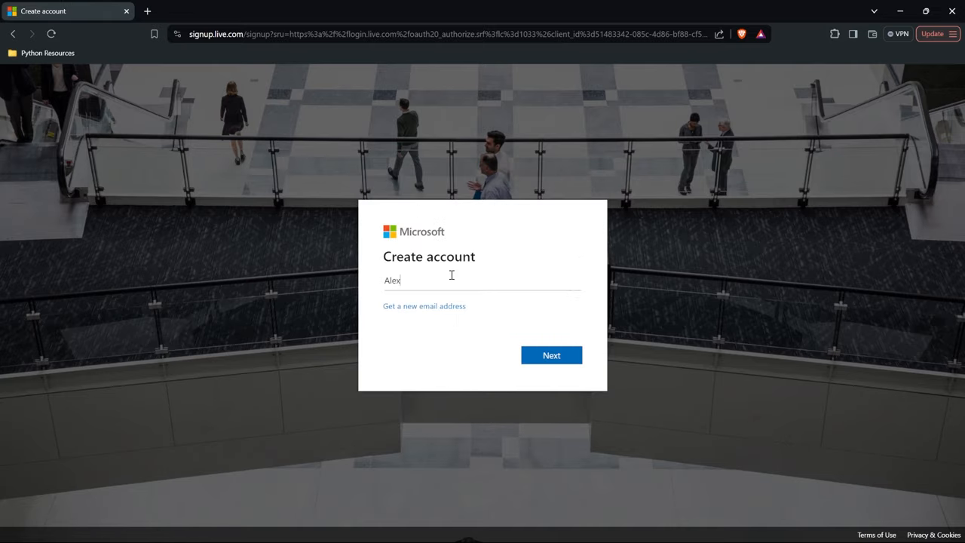
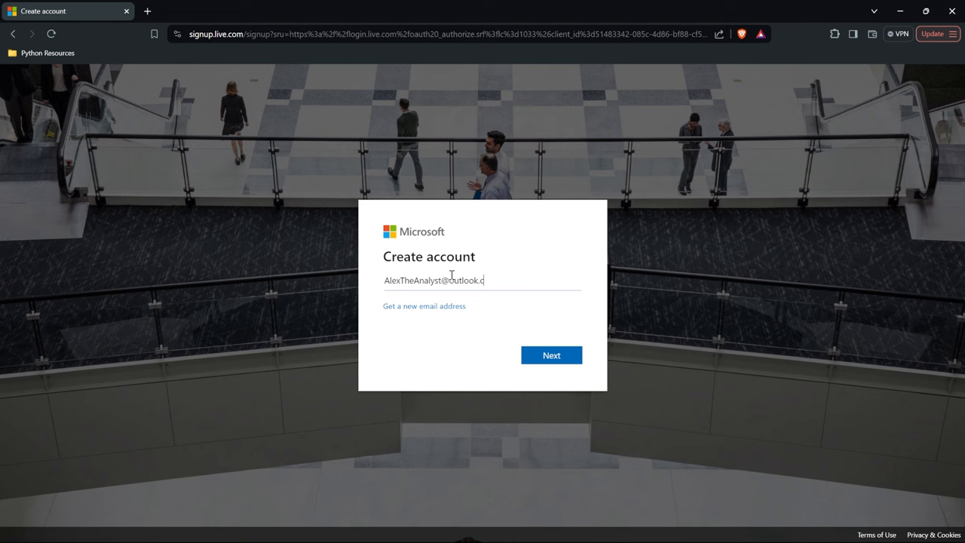
pyautogui.click(543, 280)
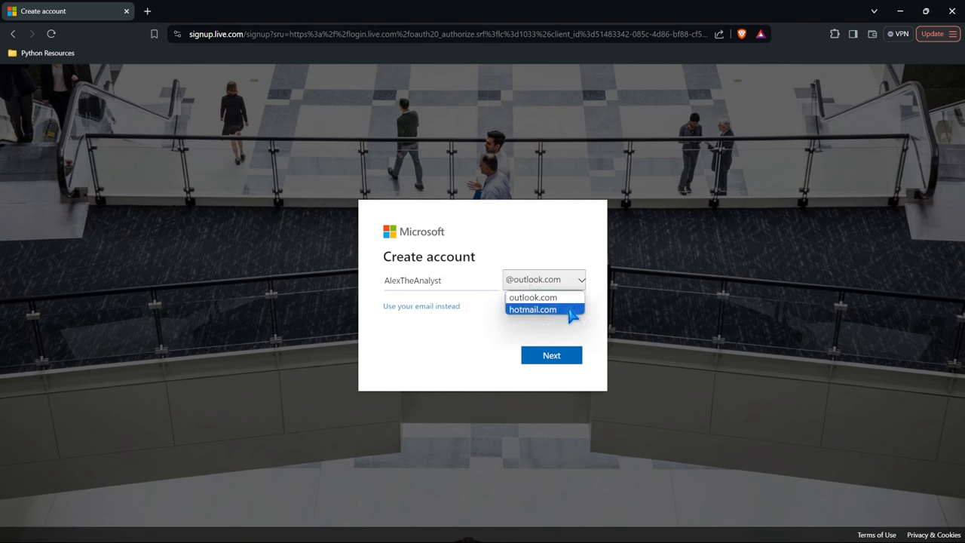
pyautogui.click(532, 297)
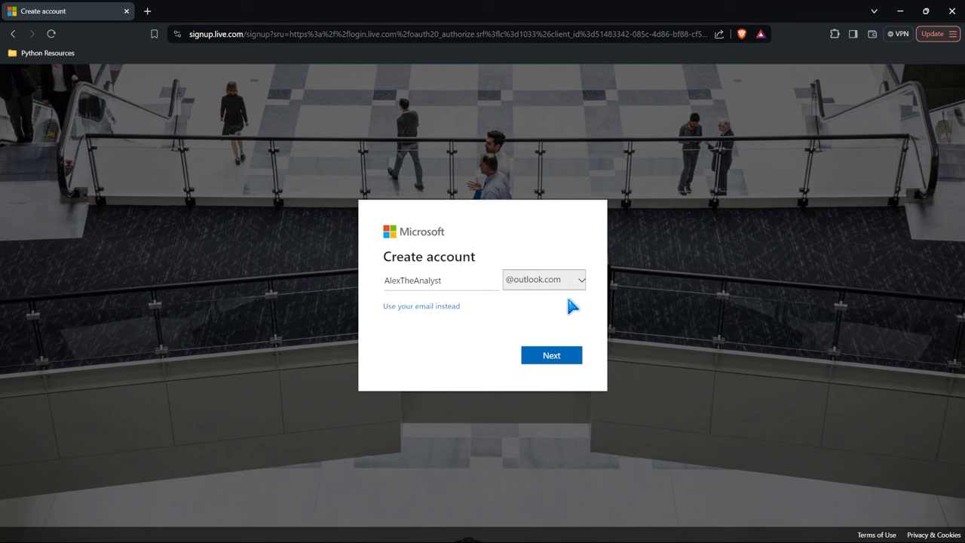
pyautogui.click(552, 355)
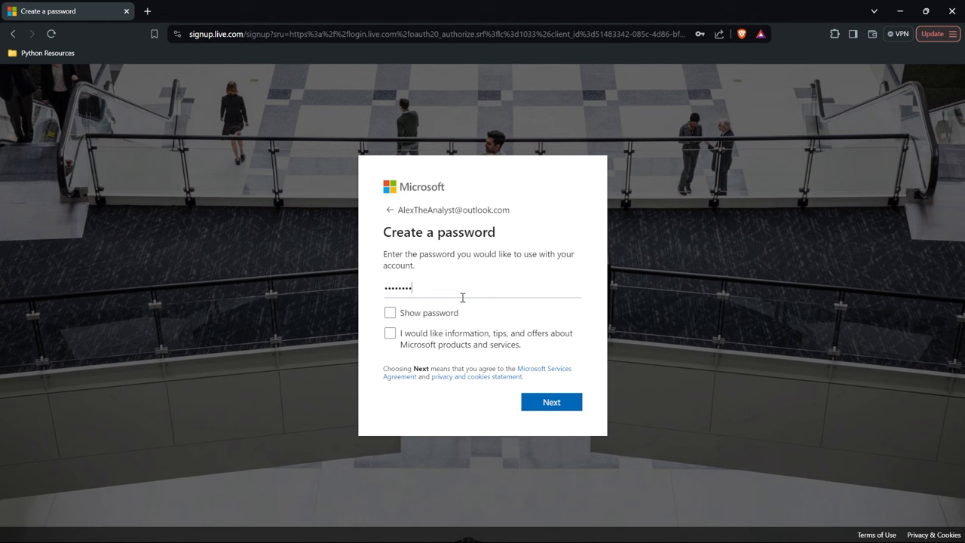
# Submit the password and country, then pass the rotate-the-object robot check
pyautogui.click(551, 402)
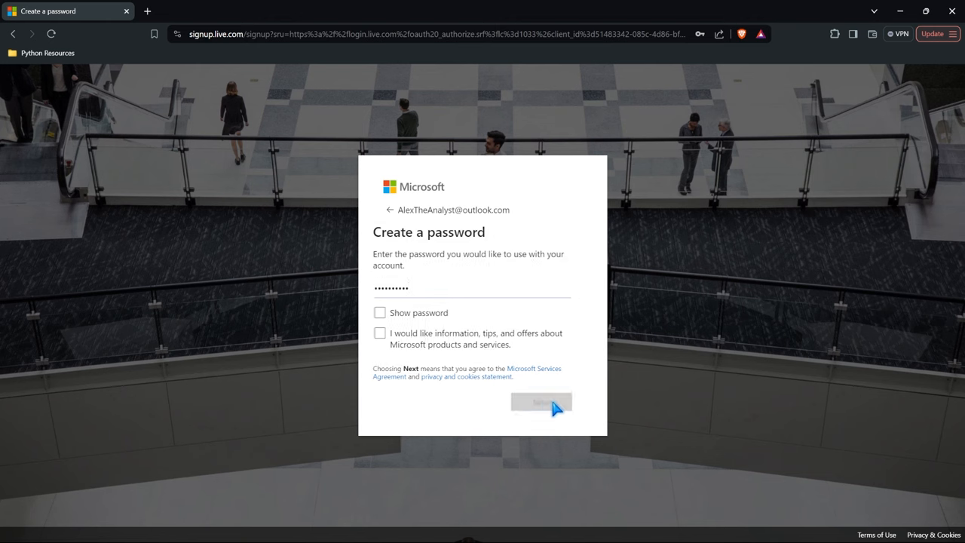
pyautogui.click(542, 402)
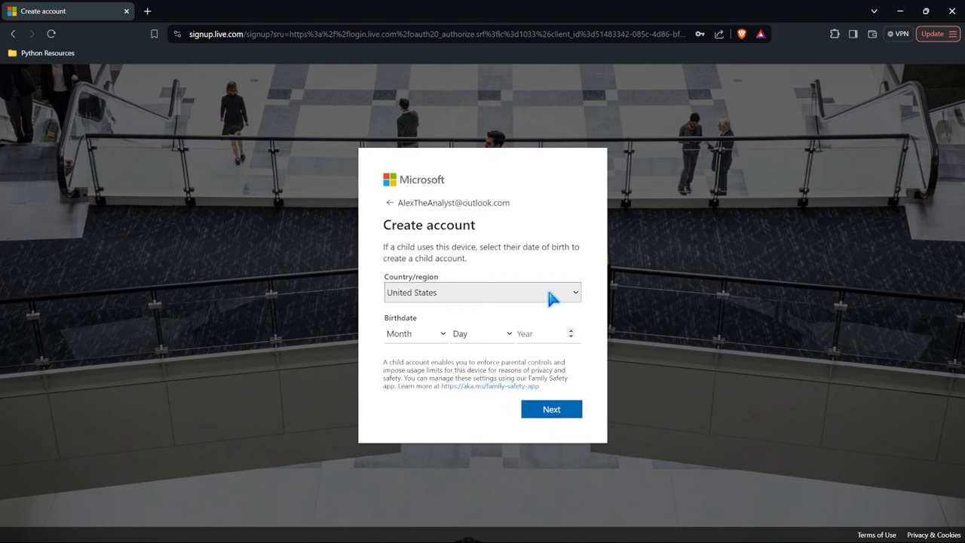
pyautogui.click(551, 409)
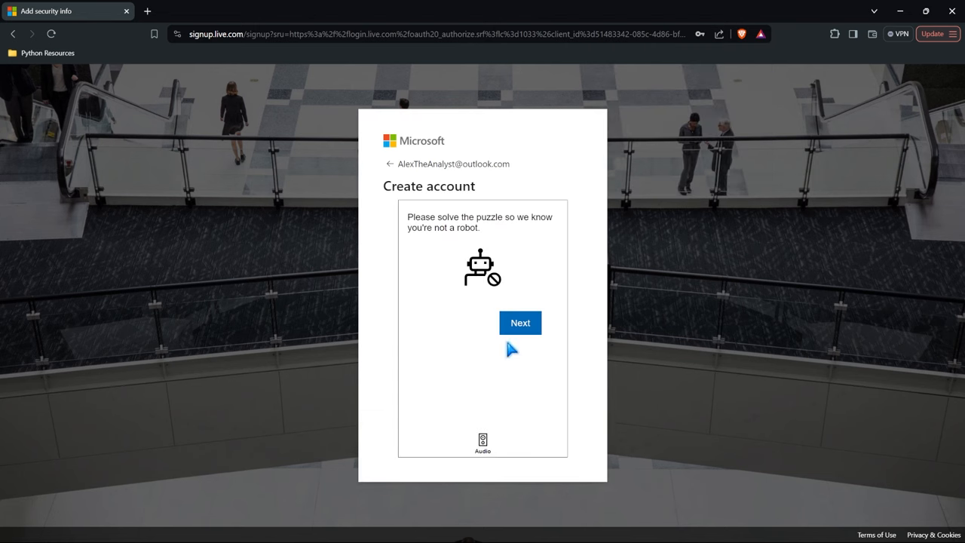
pyautogui.click(519, 322)
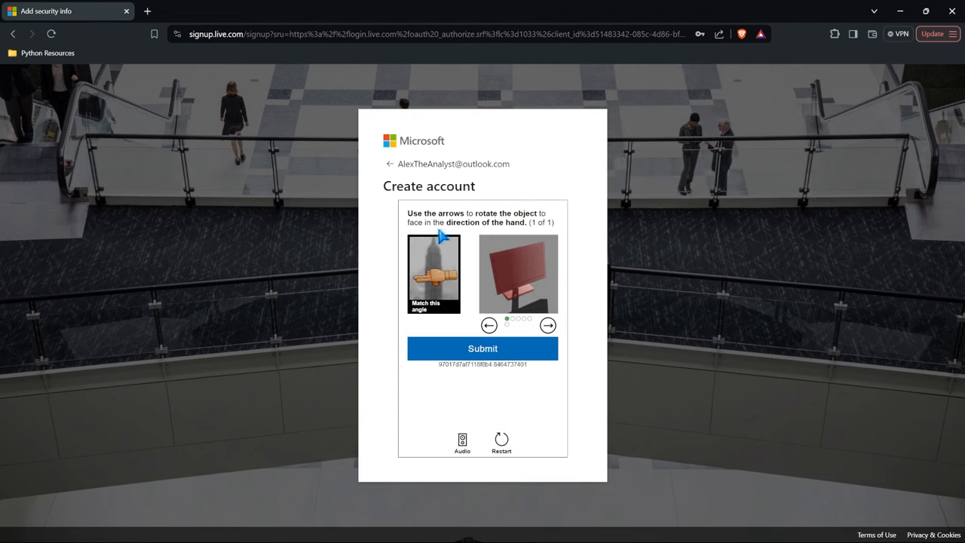
pyautogui.click(489, 325)
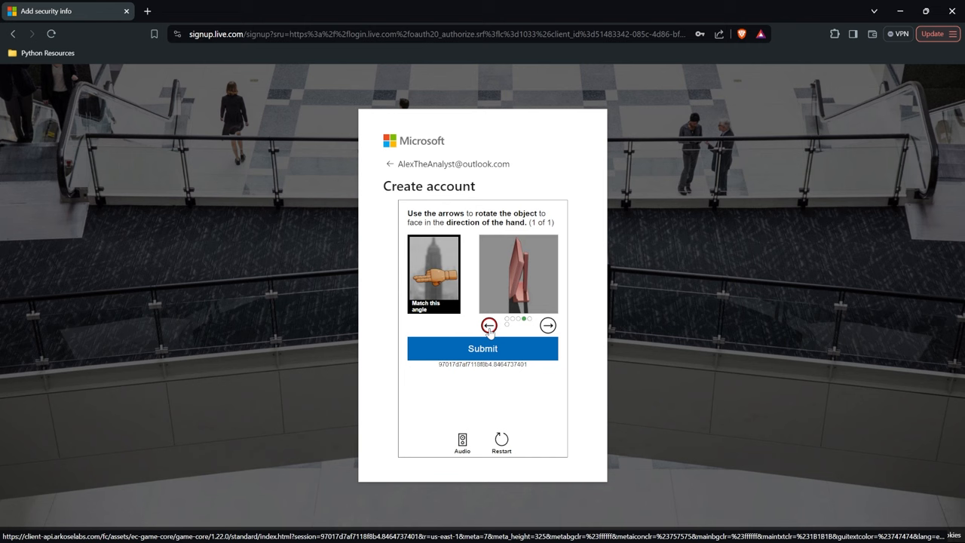
pyautogui.click(482, 348)
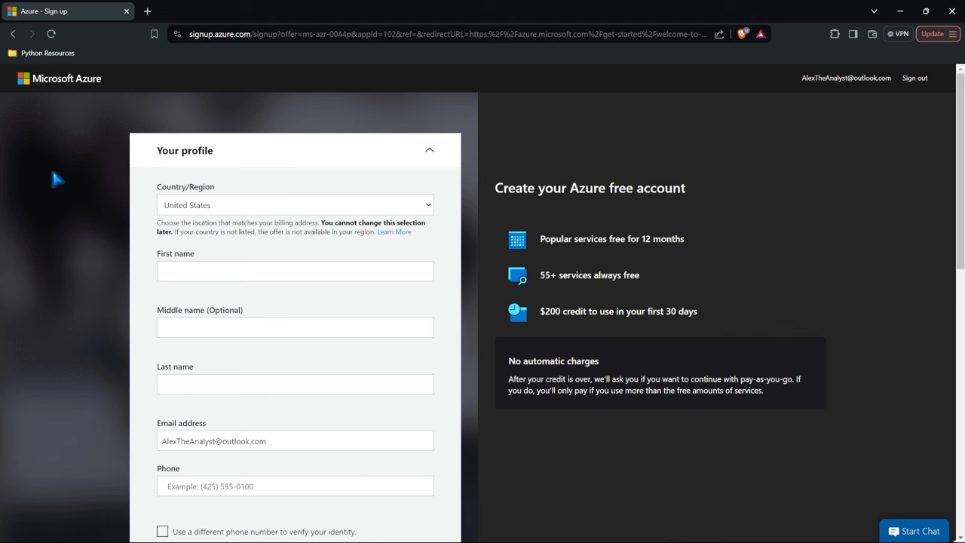
# Review the Create your Azure free account profile form down to its end
pyautogui.moveTo(495, 188); pyautogui.dragTo(582, 188)
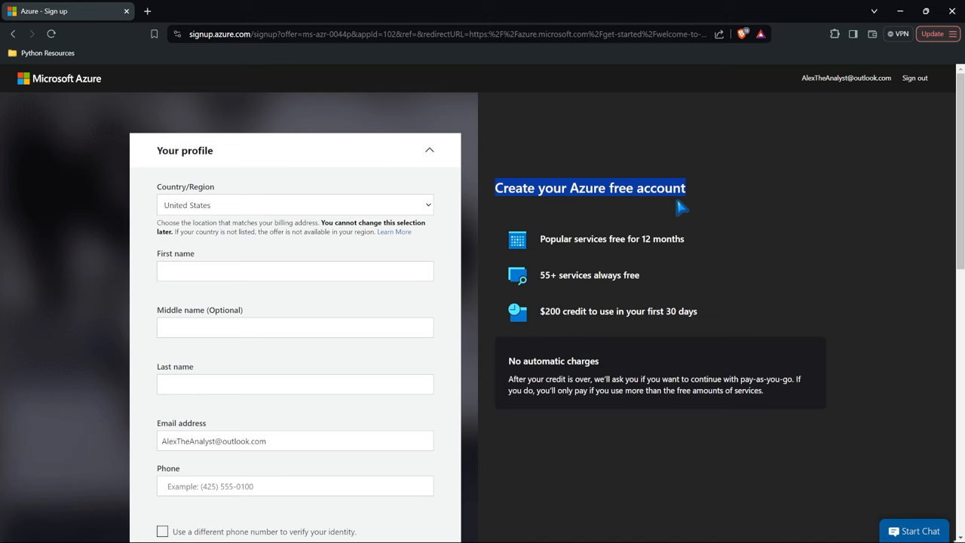
pyautogui.scroll(-3)
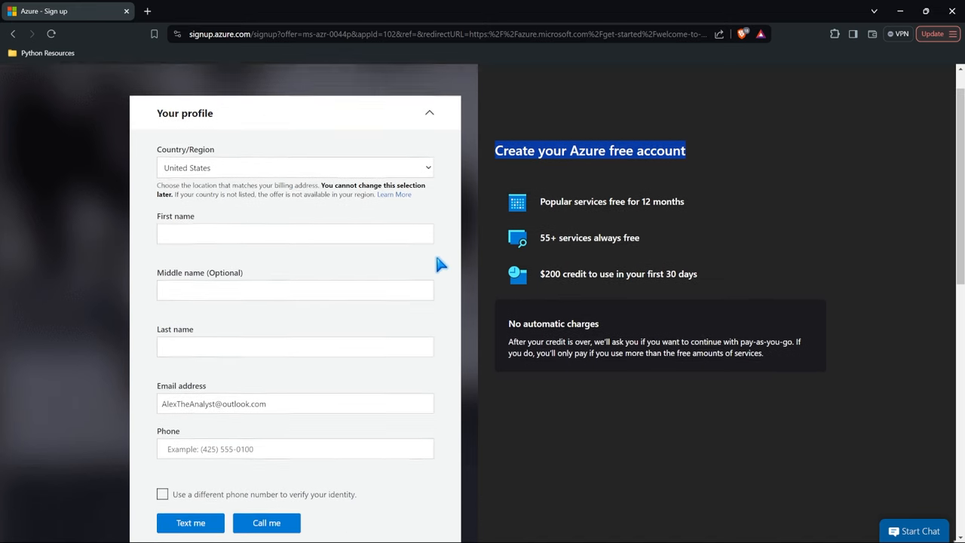
pyautogui.scroll(-3)
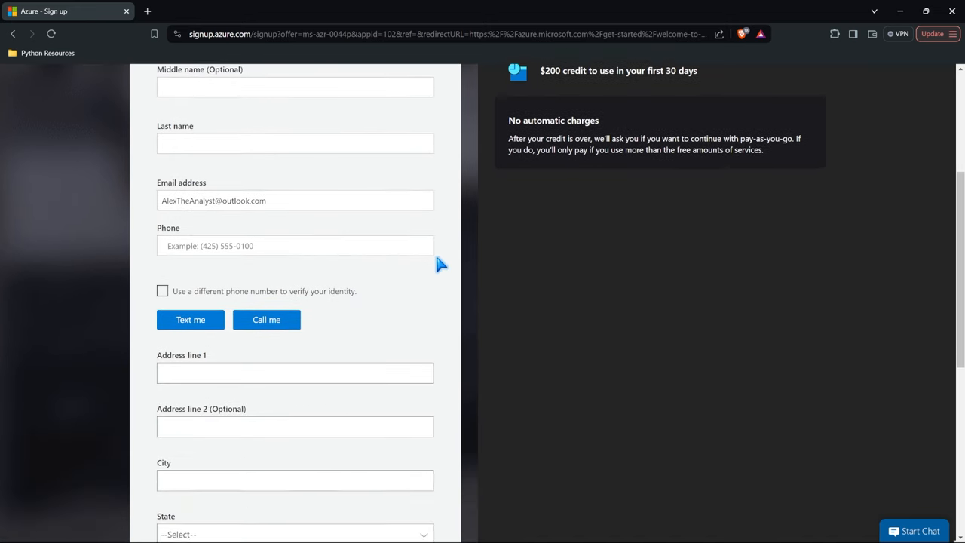
pyautogui.scroll(-3)
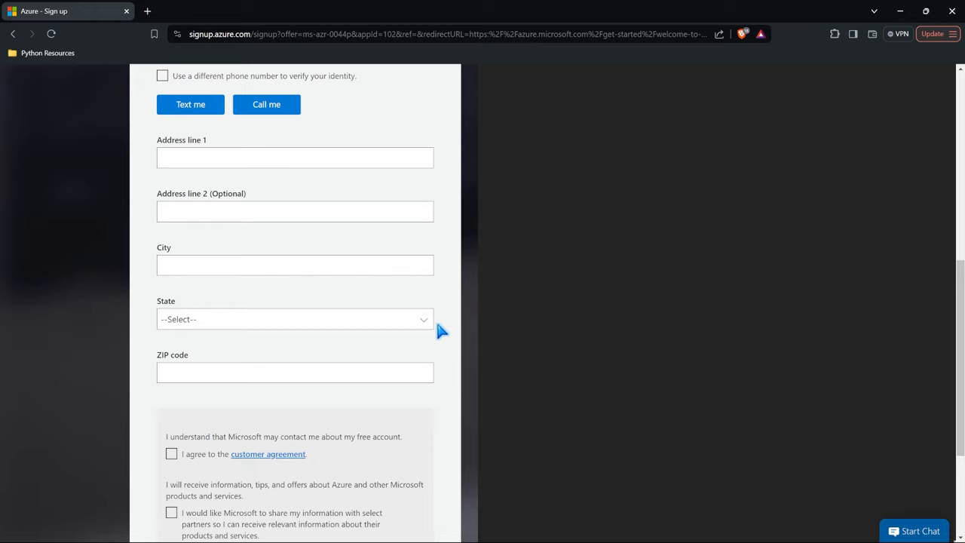
pyautogui.scroll(-3)
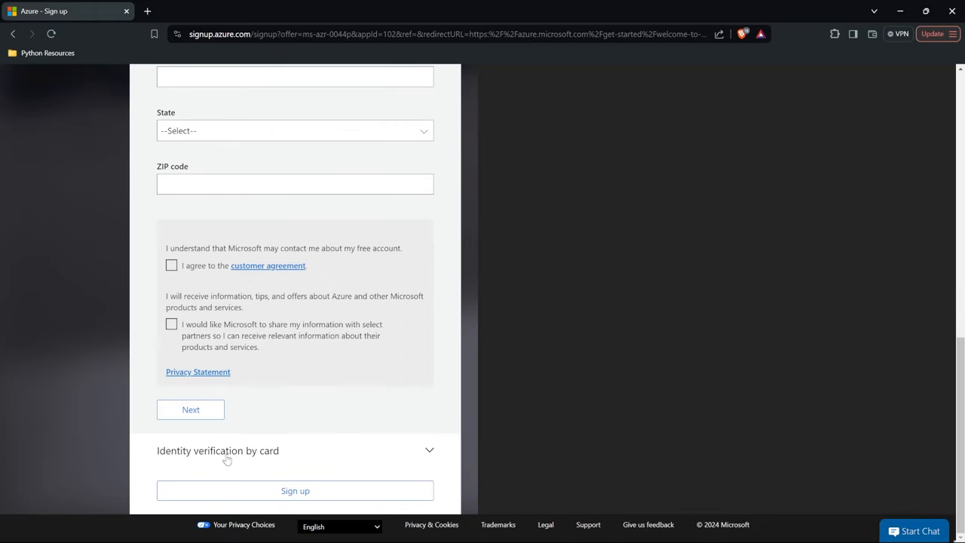
pyautogui.moveTo(339, 459)
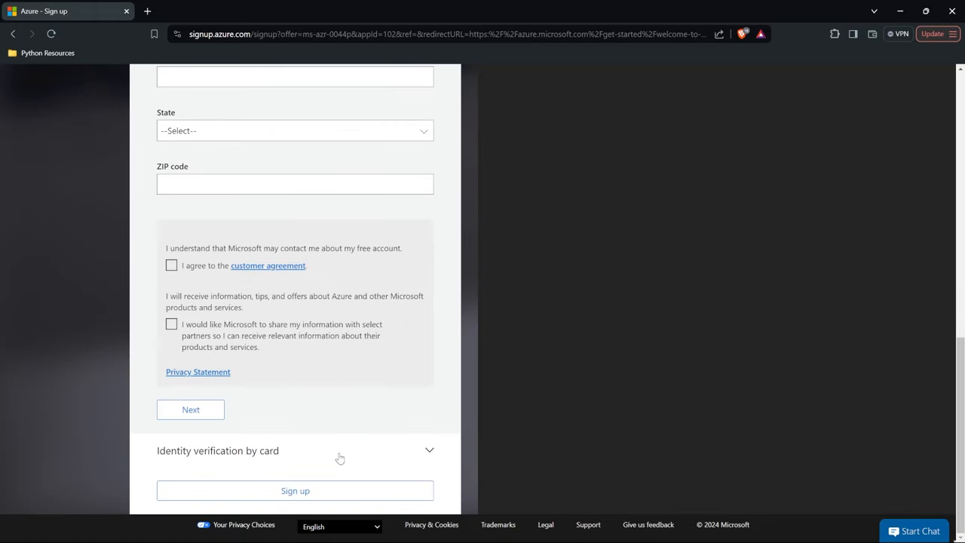
pyautogui.moveTo(305, 448)
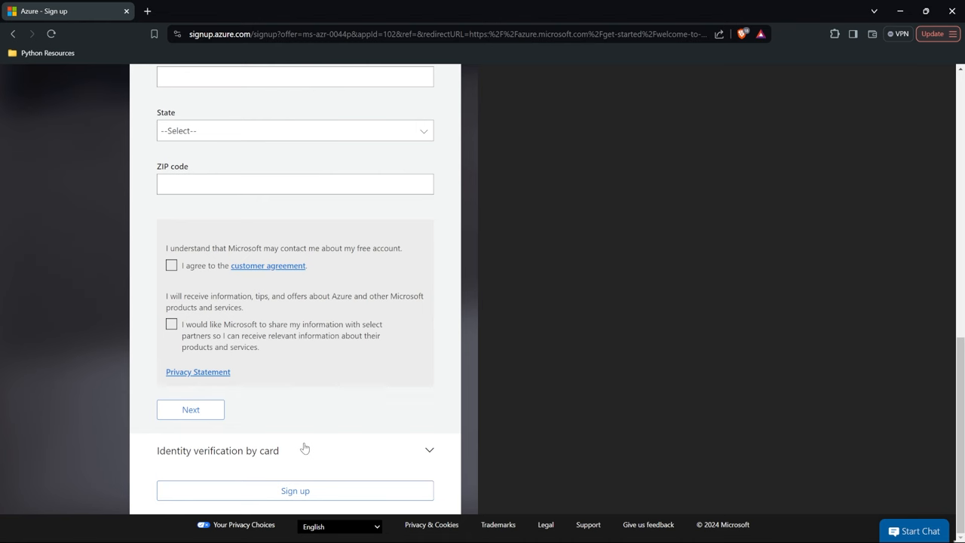
pyautogui.moveTo(506, 287)
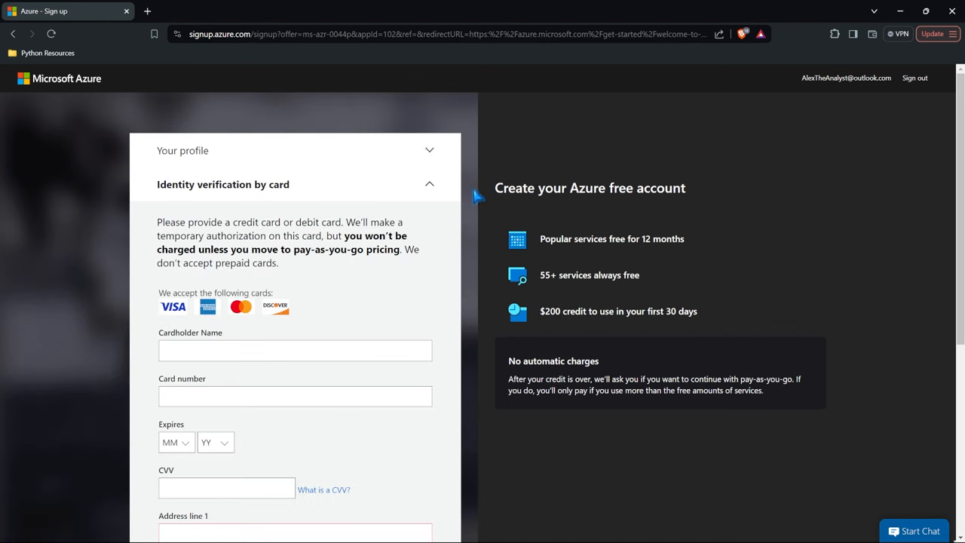
pyautogui.moveTo(298, 201)
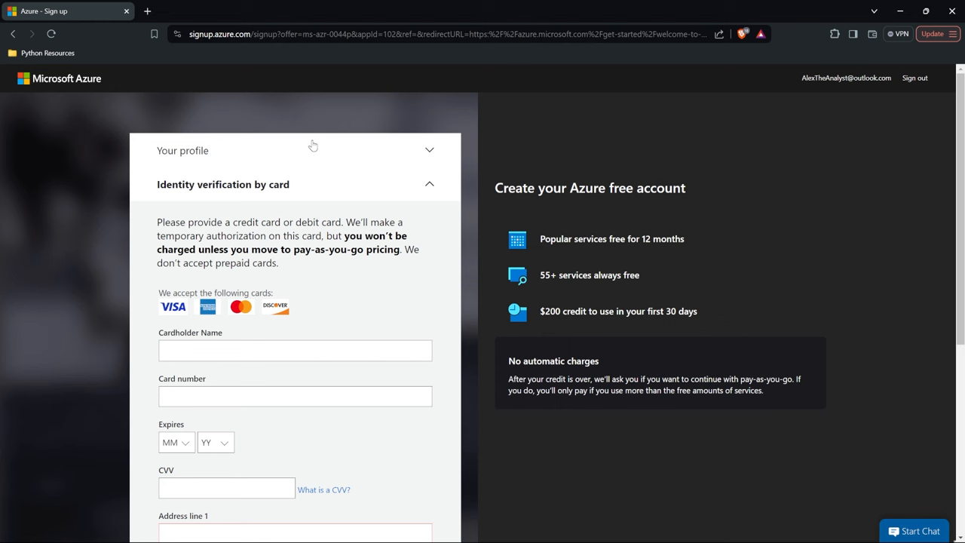
pyautogui.moveTo(319, 312)
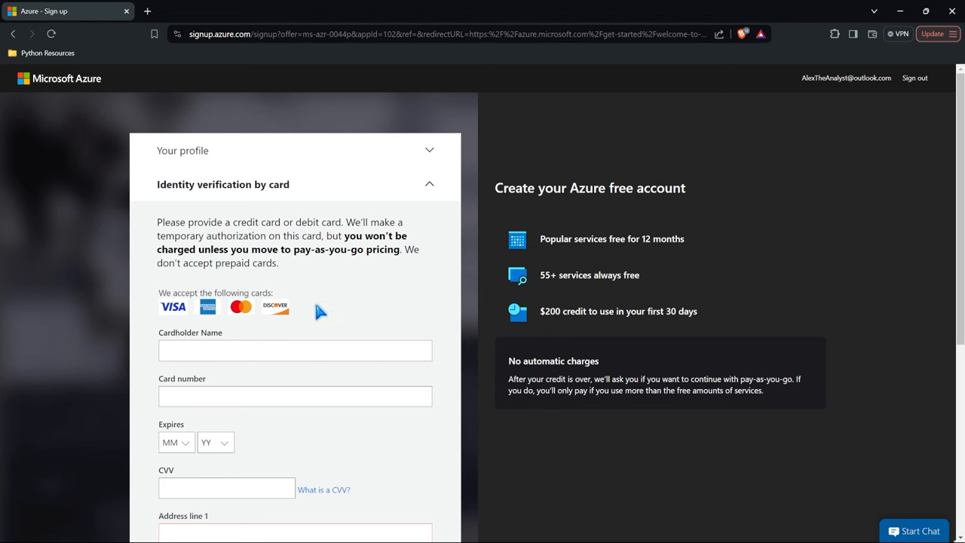
pyautogui.moveTo(359, 453)
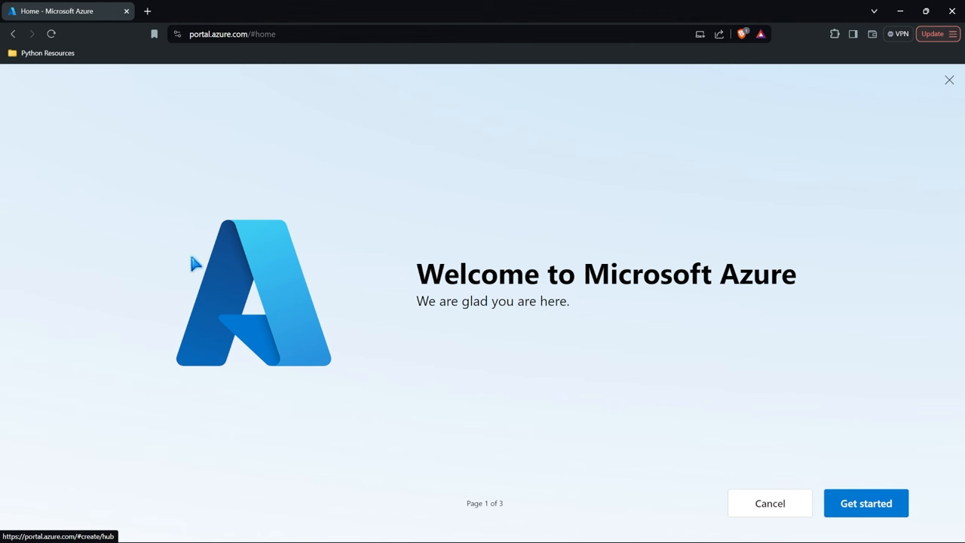
pyautogui.moveTo(752, 463)
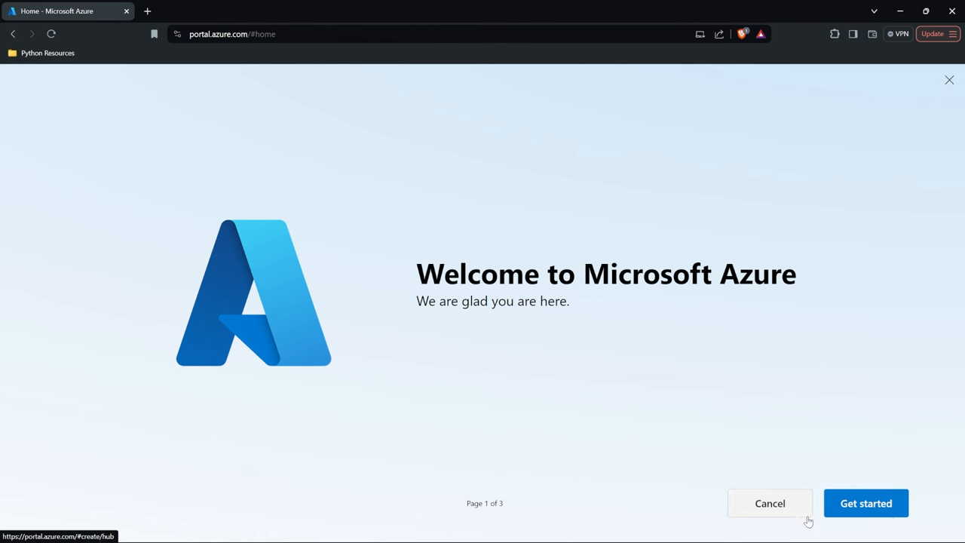
# Dismiss the Welcome to Microsoft Azure tour and the planned-usage tip
pyautogui.click(769, 503)
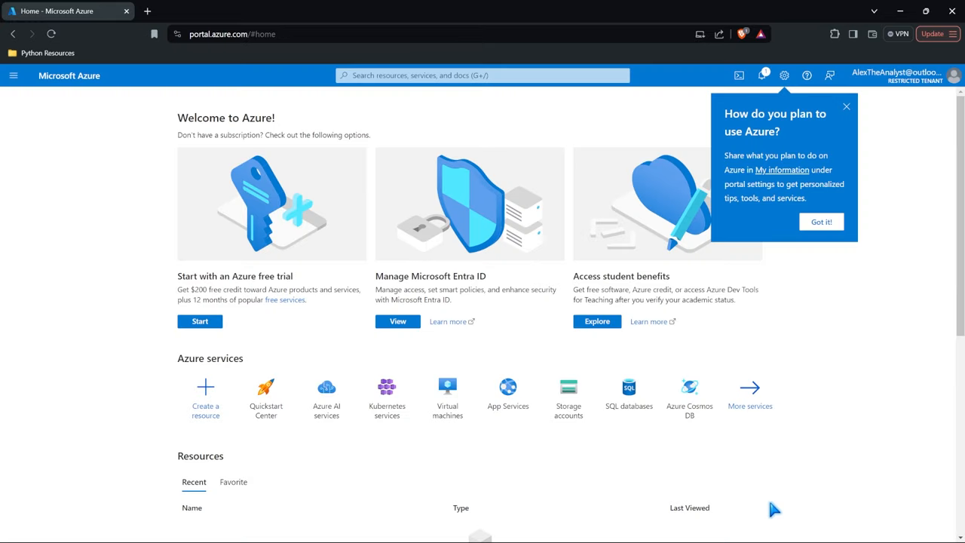
pyautogui.moveTo(821, 219)
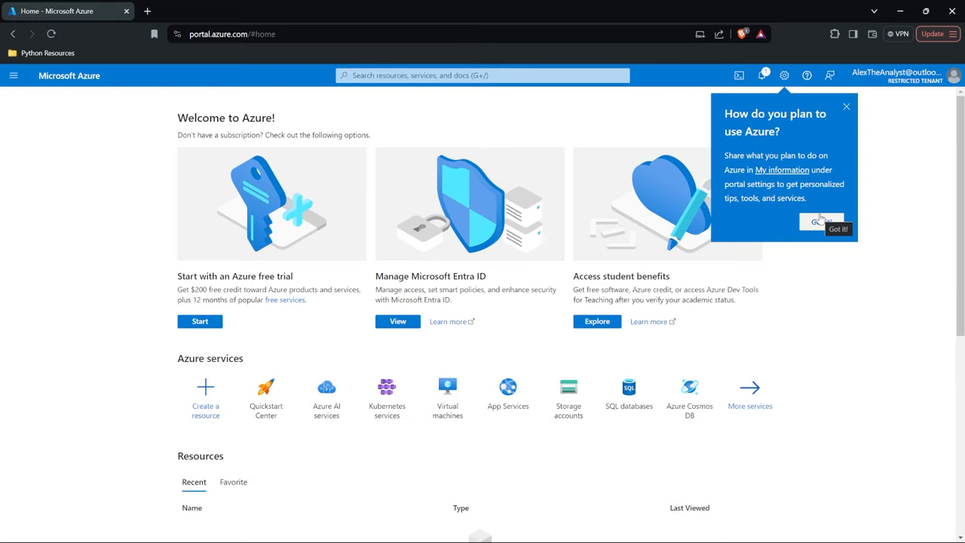
pyautogui.click(821, 221)
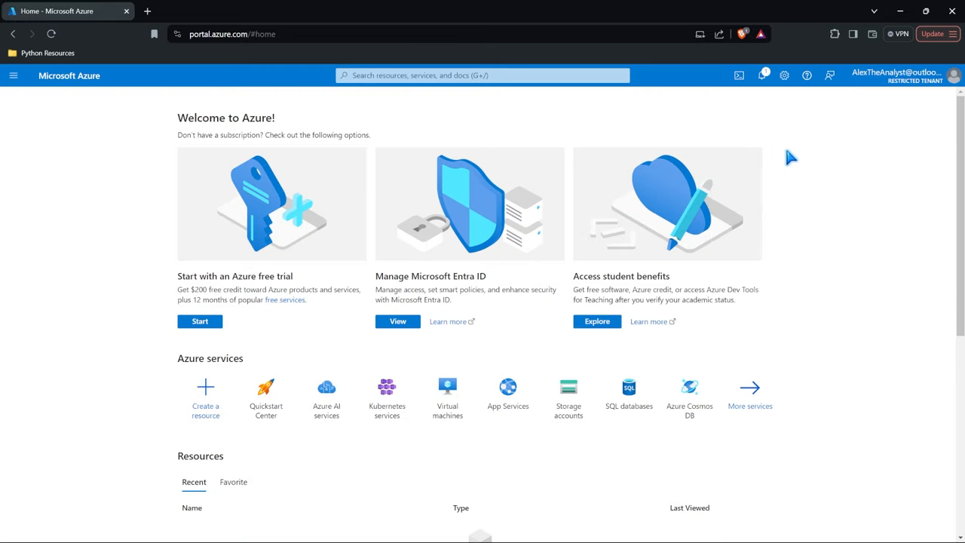
pyautogui.moveTo(909, 346)
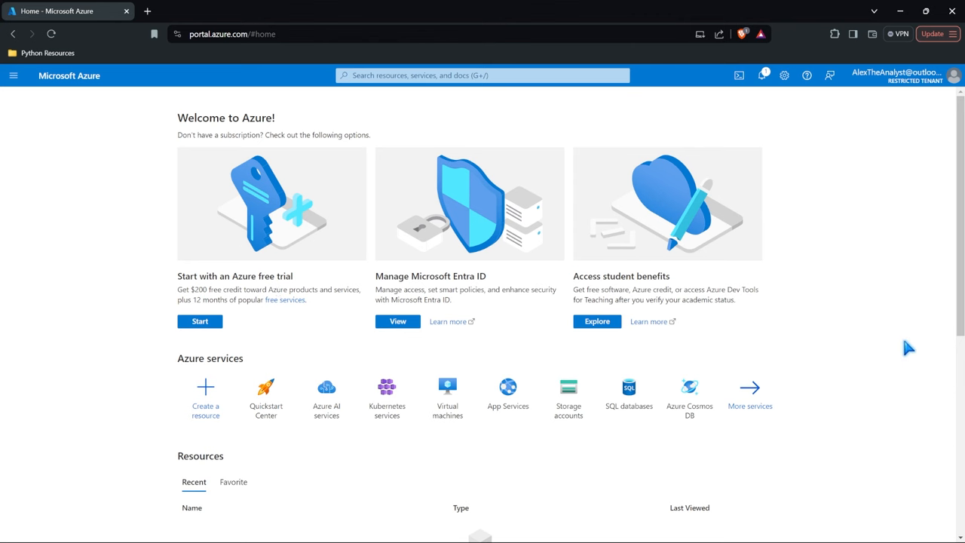
pyautogui.moveTo(850, 296)
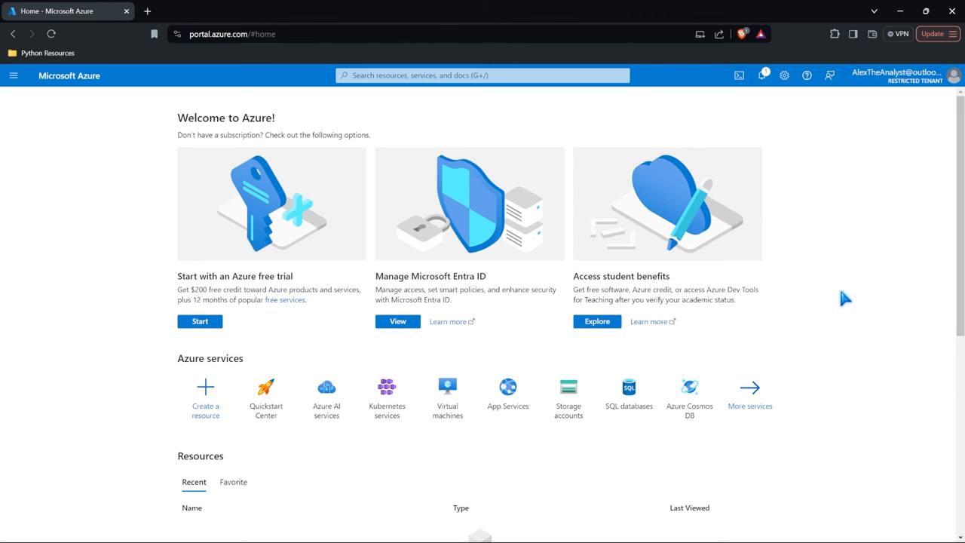
pyautogui.moveTo(862, 294)
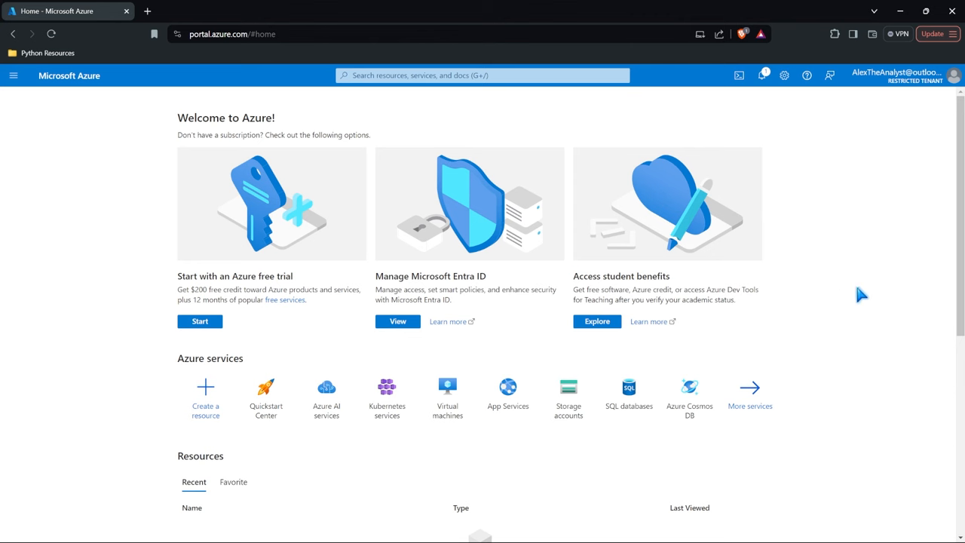
pyautogui.moveTo(750, 397)
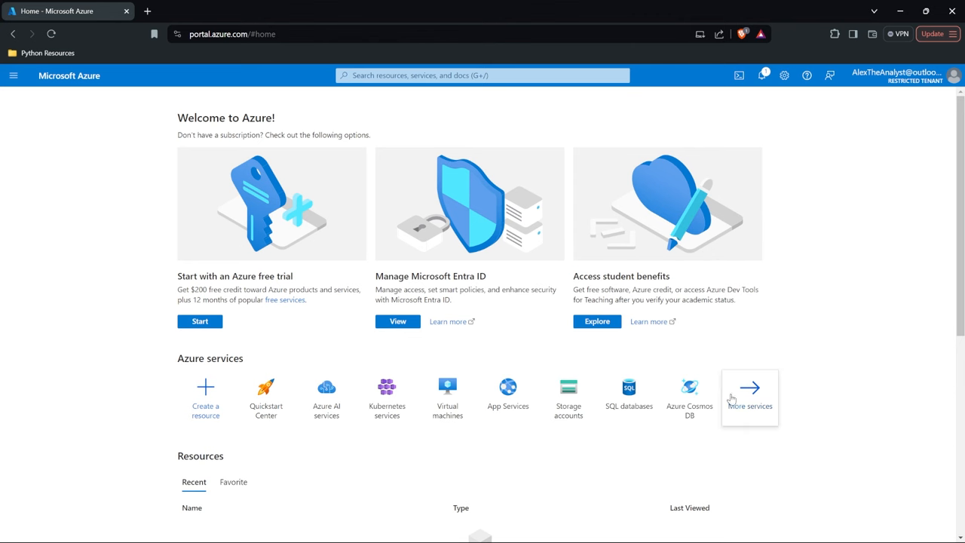
pyautogui.click(749, 397)
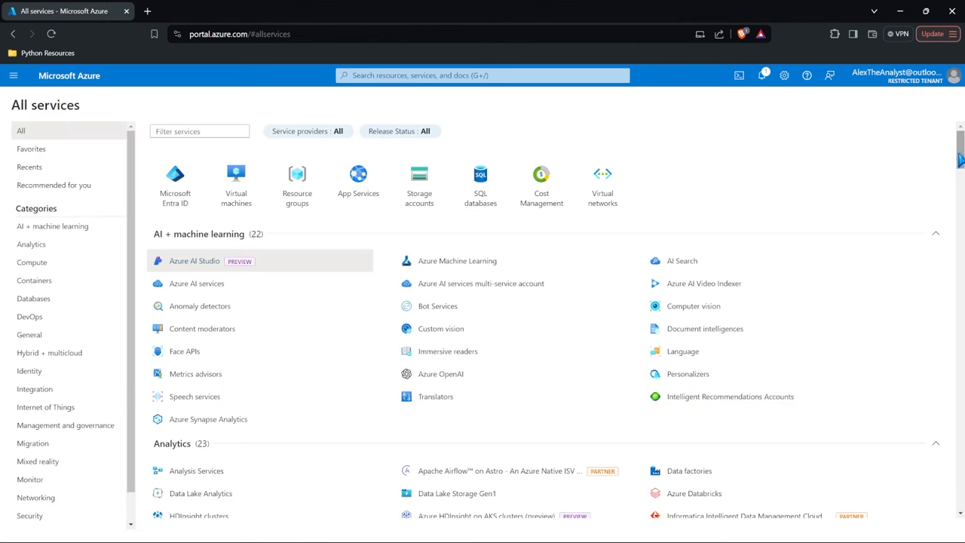
pyautogui.scroll(-3)
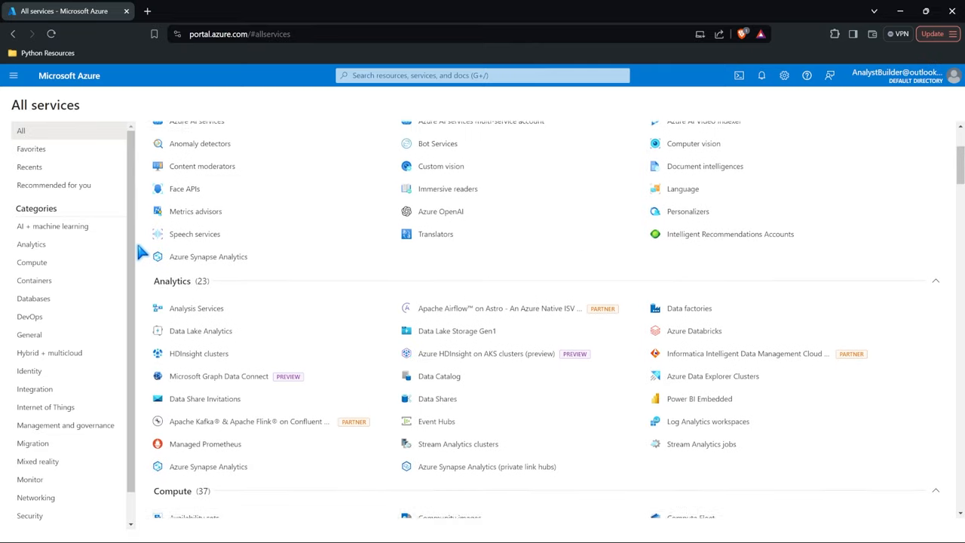
pyautogui.click(208, 256)
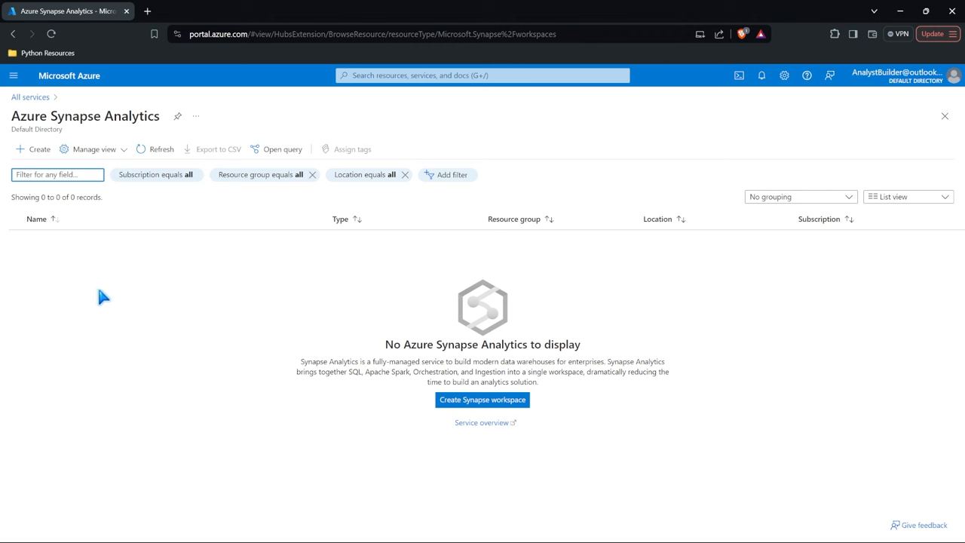
pyautogui.moveTo(482, 400)
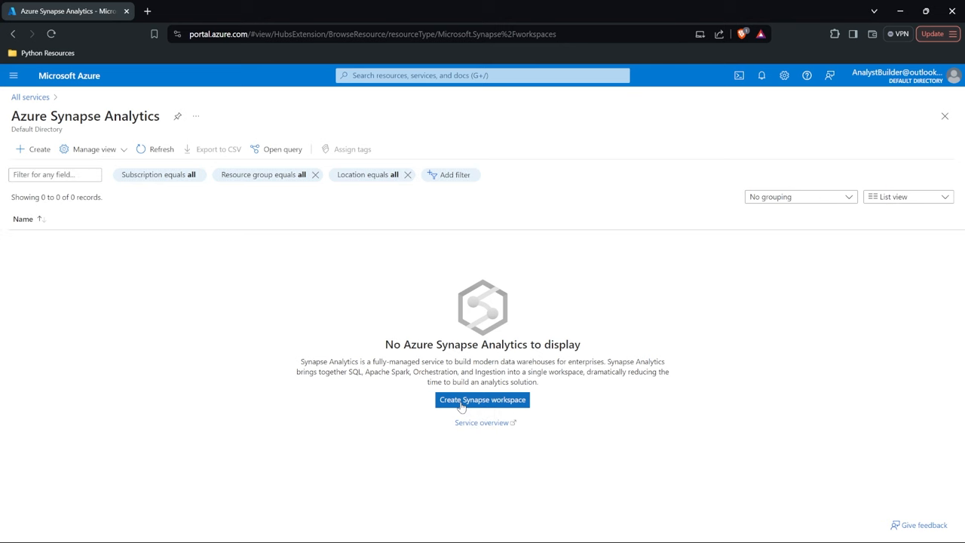
pyautogui.click(482, 400)
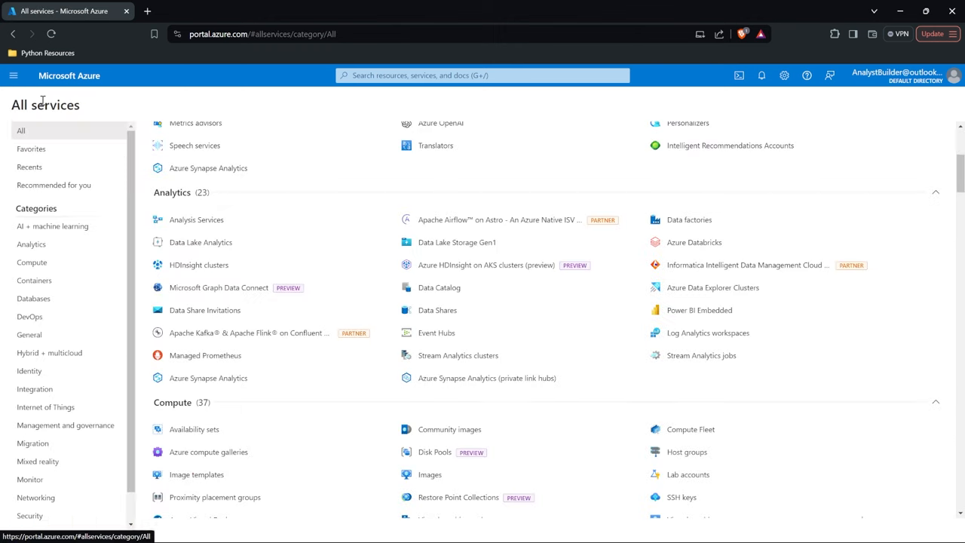
pyautogui.scroll(-3)
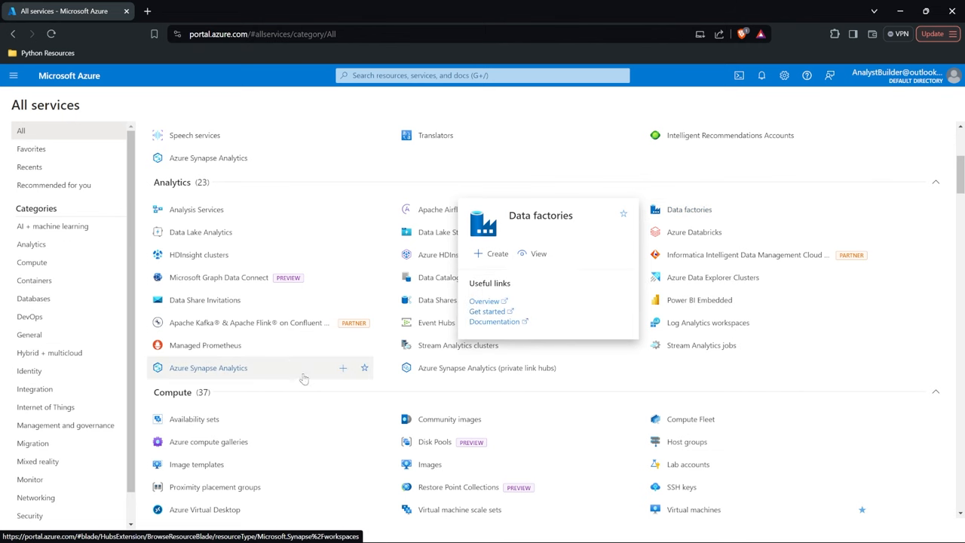
pyautogui.scroll(-3)
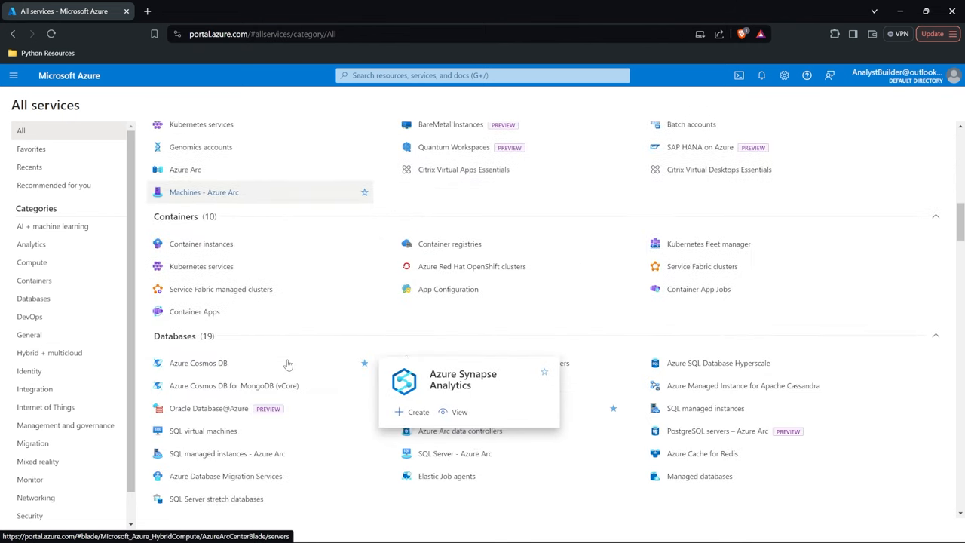
pyautogui.scroll(-3)
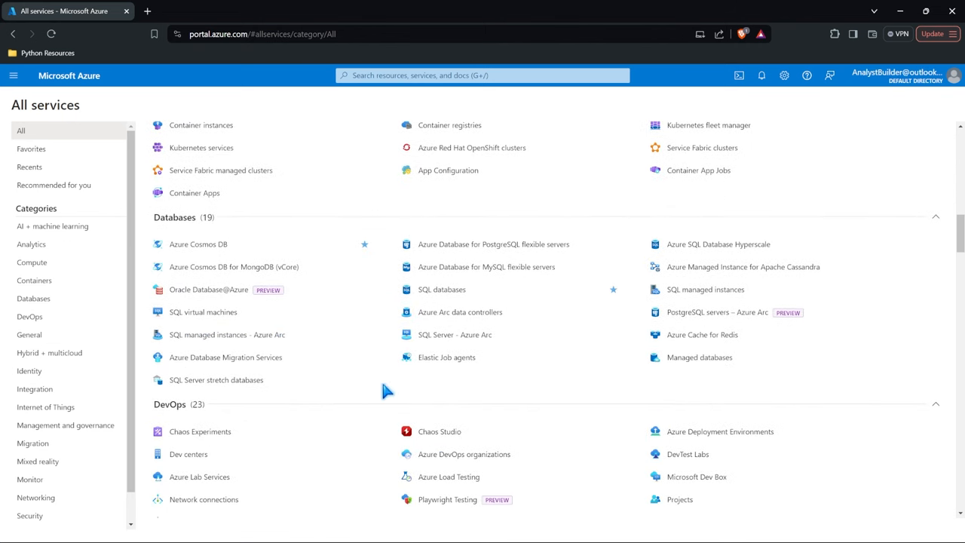
pyautogui.moveTo(474, 294)
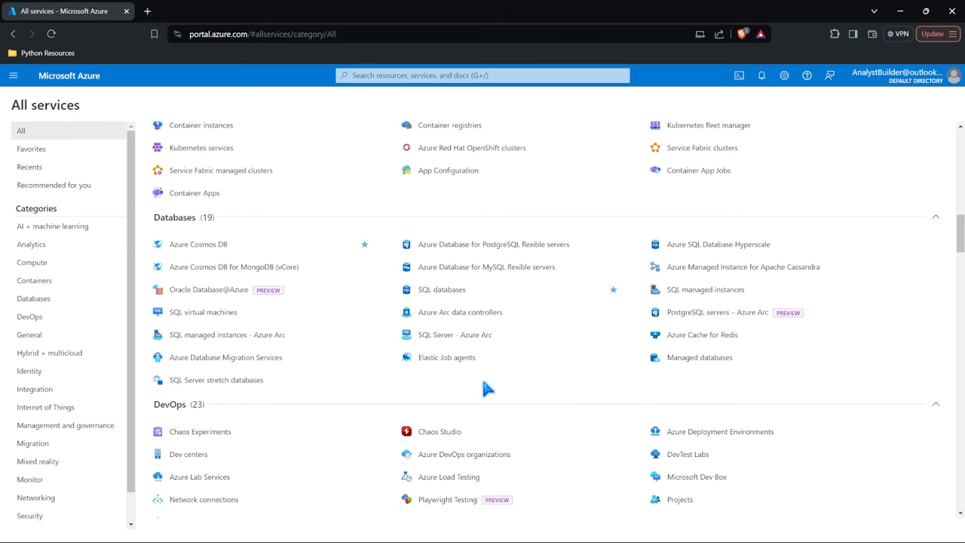
pyautogui.scroll(-3)
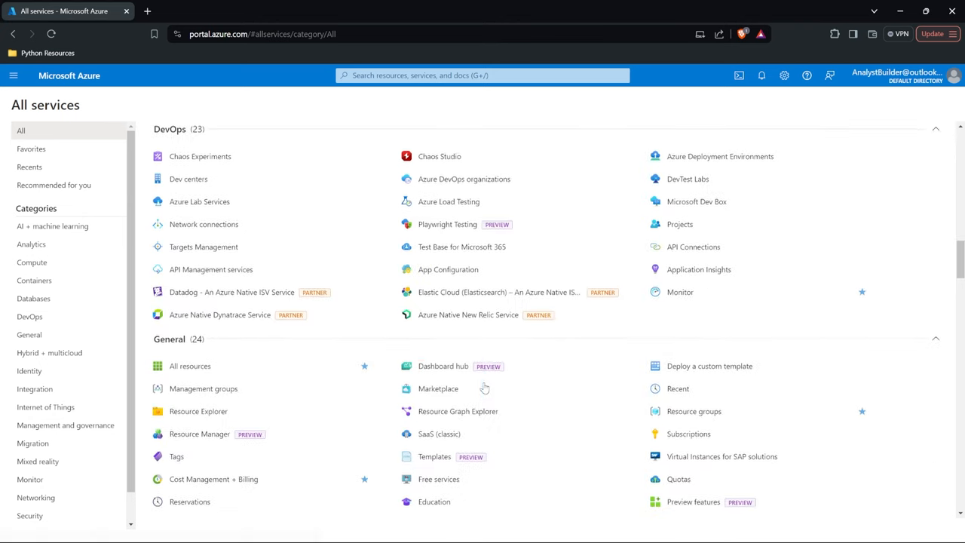
pyautogui.scroll(-3)
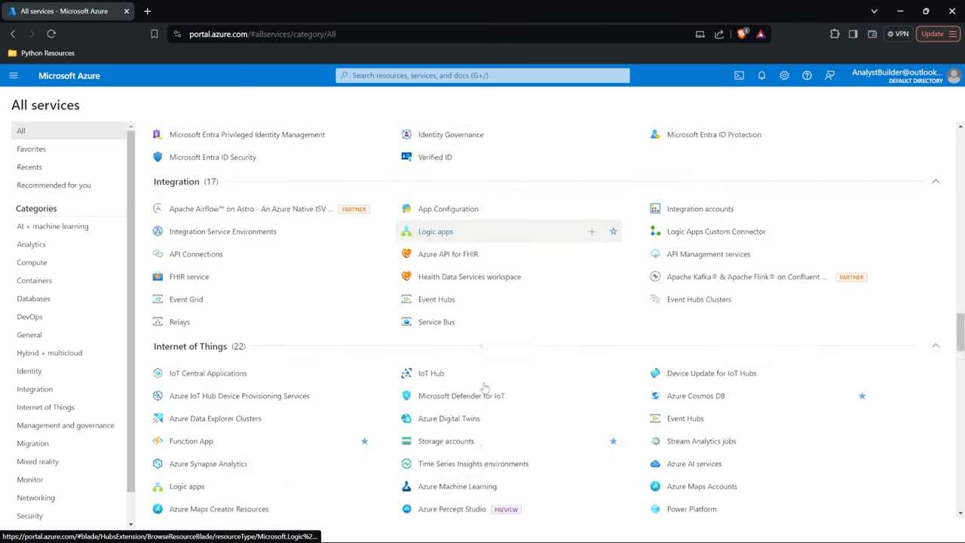
pyautogui.scroll(-3)
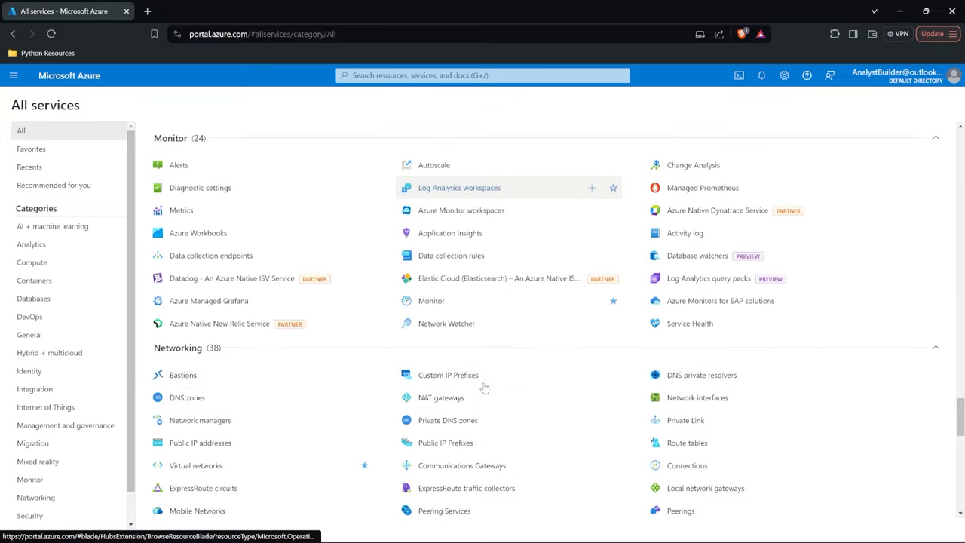
pyautogui.scroll(-3)
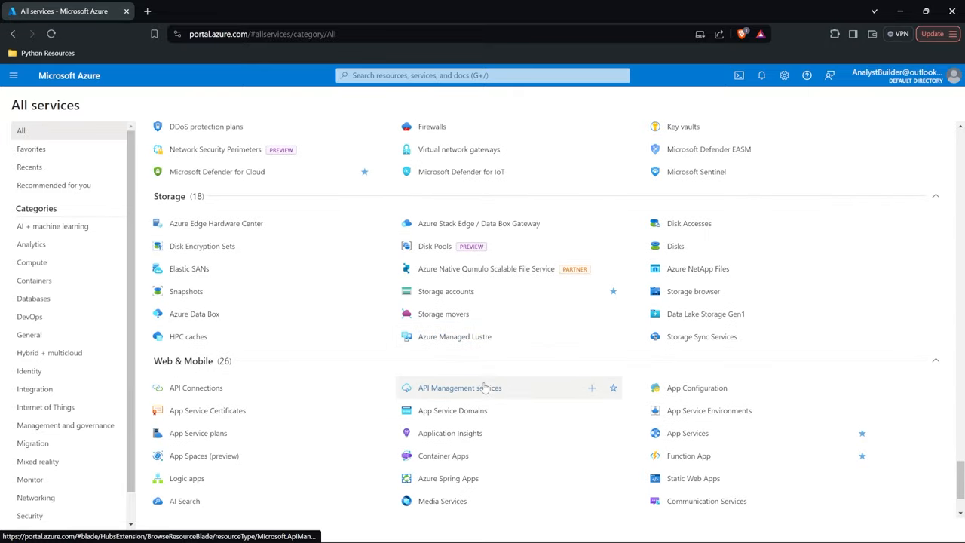
pyautogui.moveTo(445, 291)
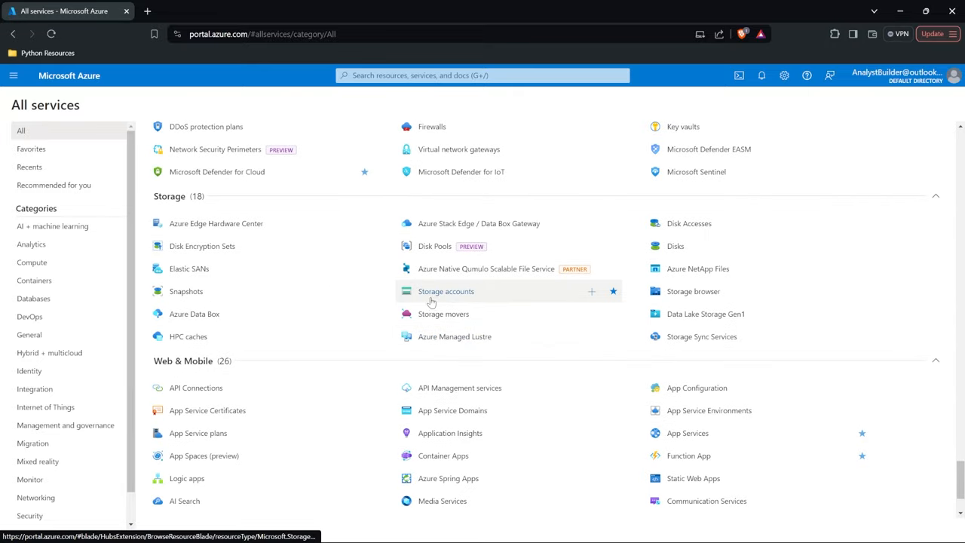
pyautogui.moveTo(445, 291)
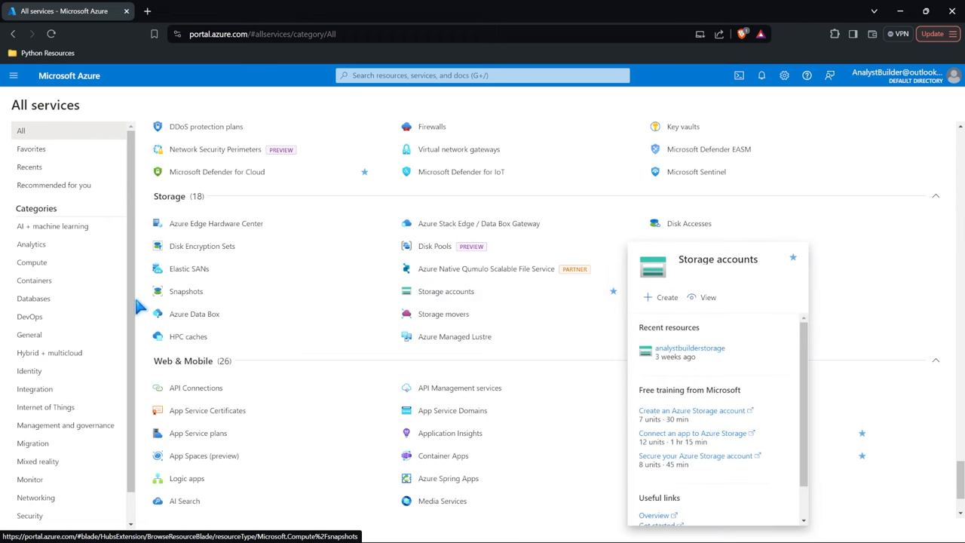
pyautogui.scroll(3)
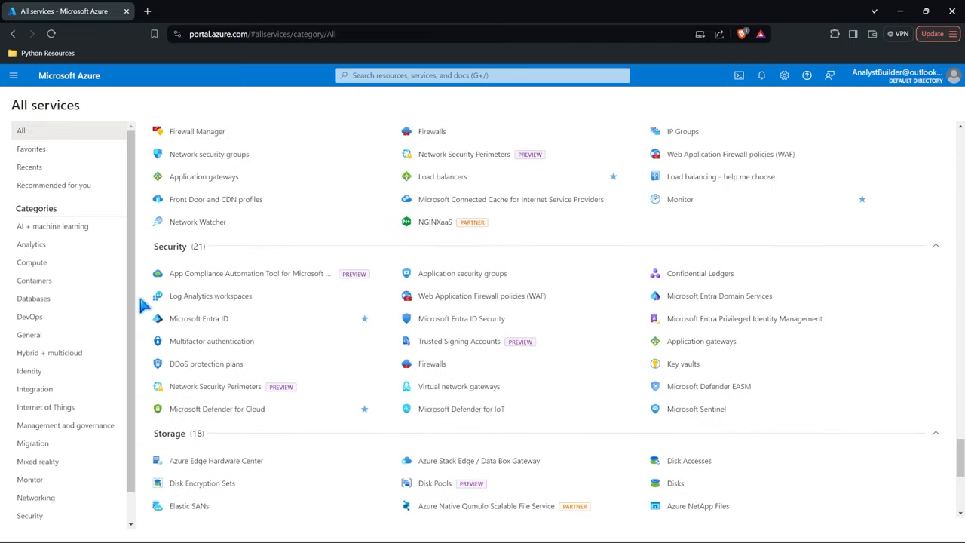
pyautogui.scroll(-3)
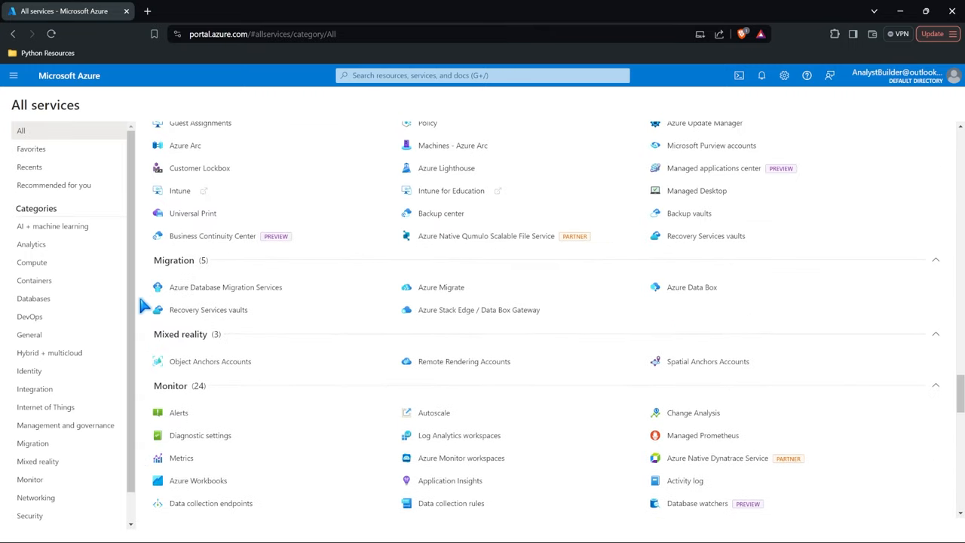
pyautogui.scroll(3)
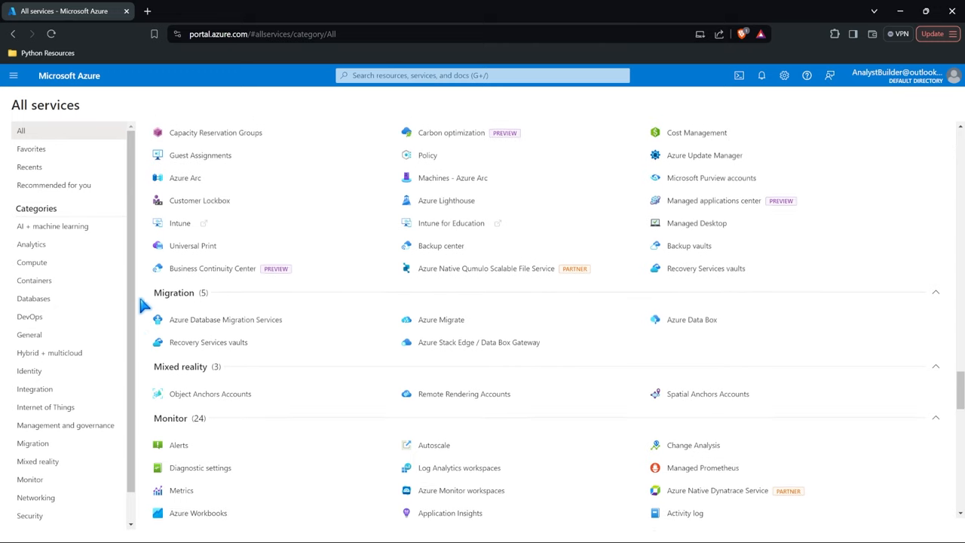
pyautogui.scroll(-3)
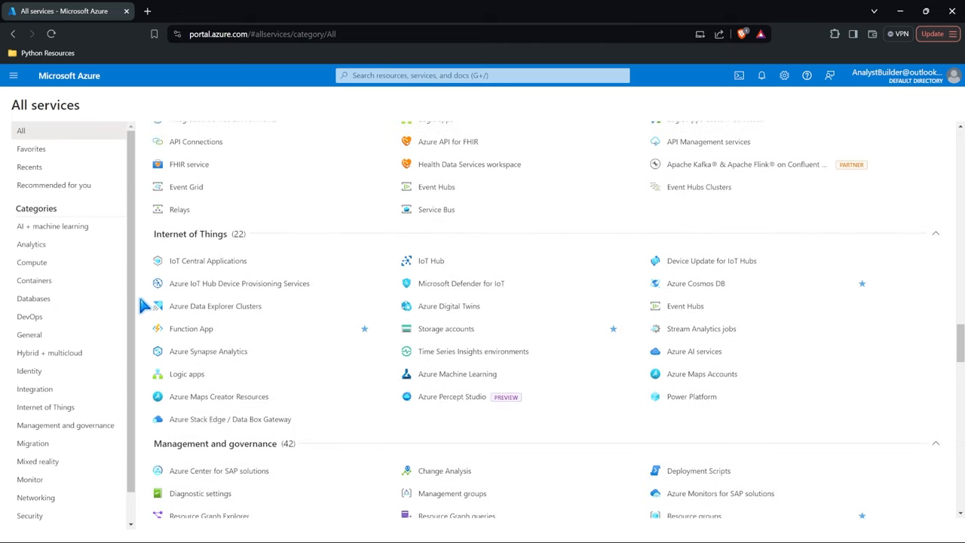
pyautogui.scroll(-3)
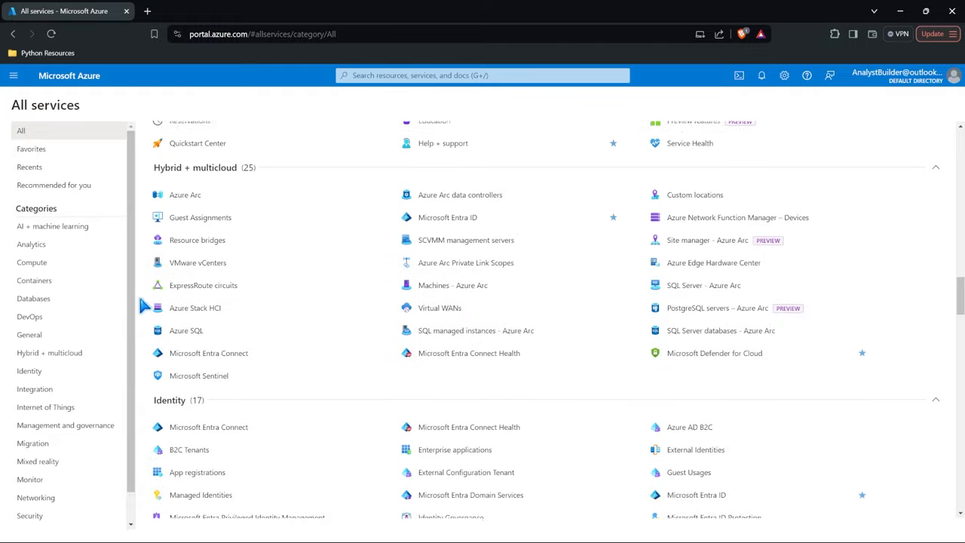
pyautogui.scroll(-3)
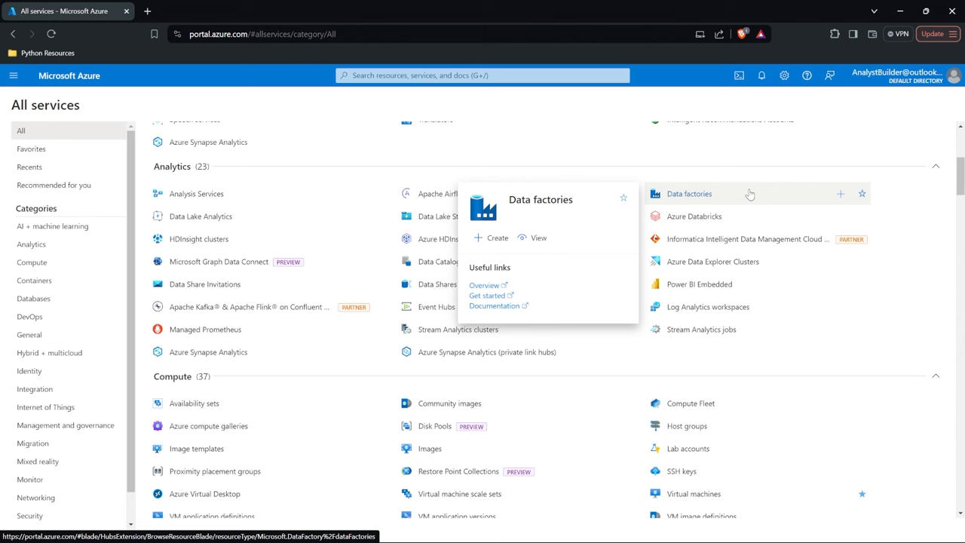
pyautogui.moveTo(344, 155)
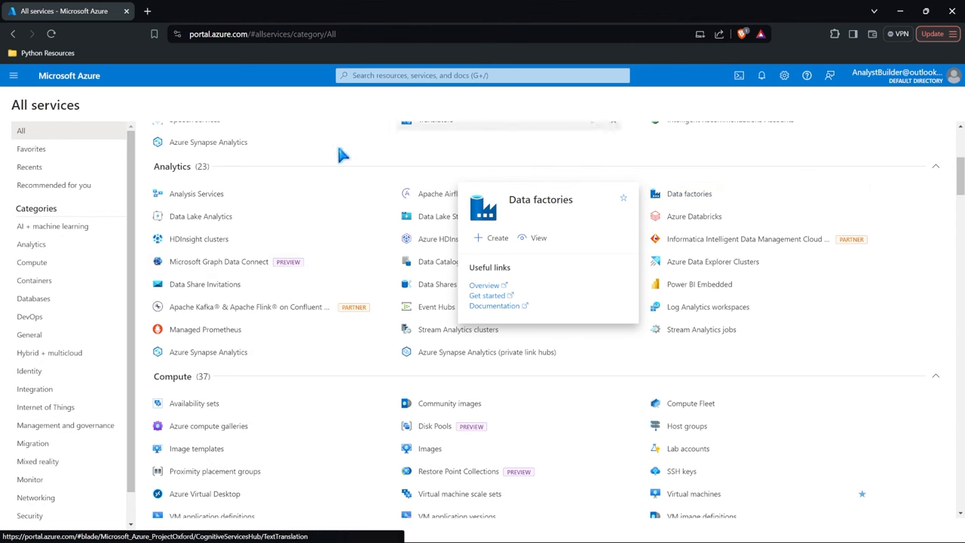
pyautogui.moveTo(830, 364)
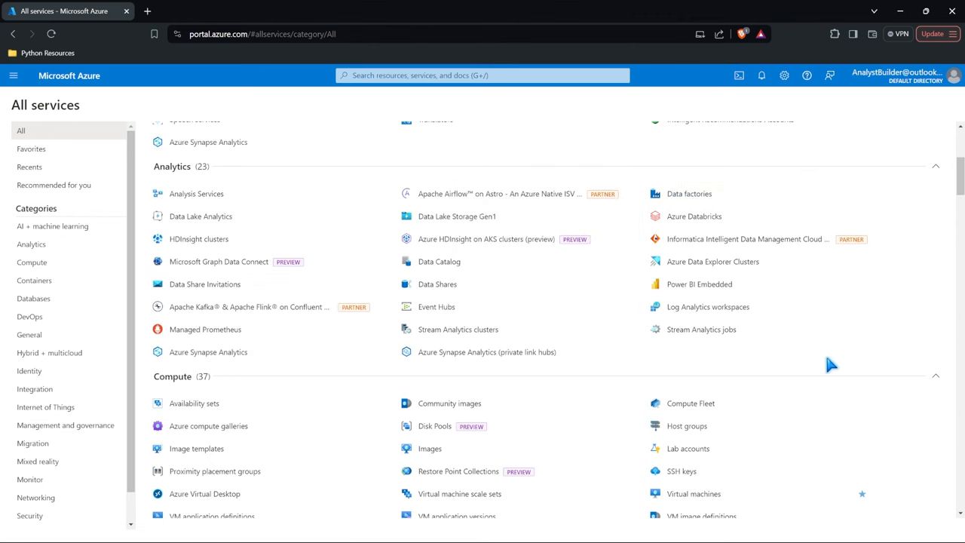